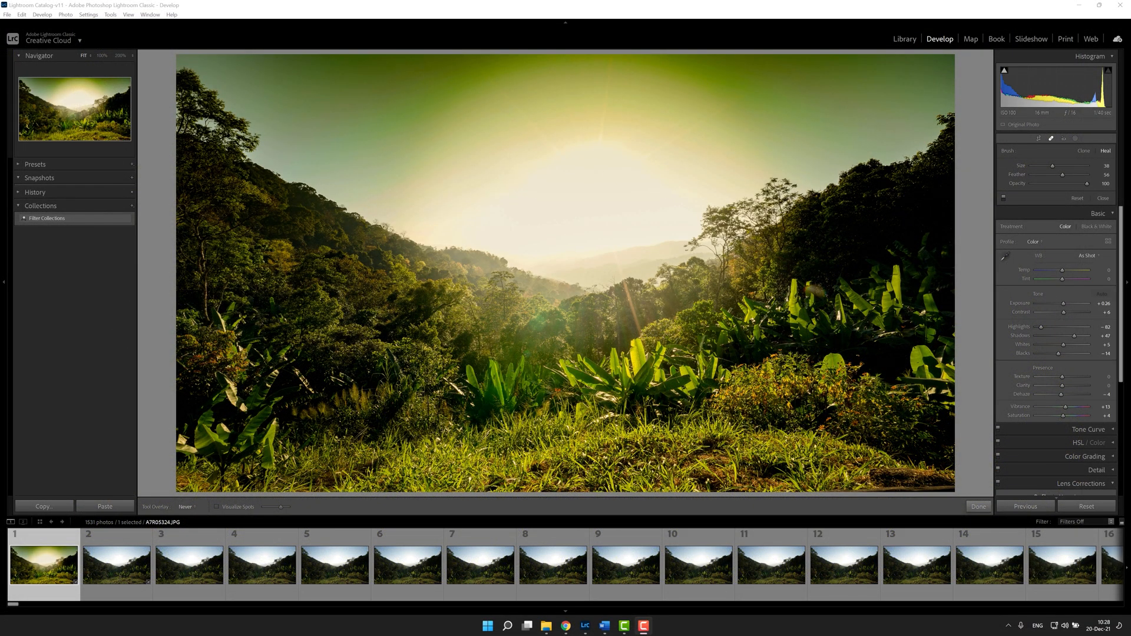
mouse_move(525, 188)
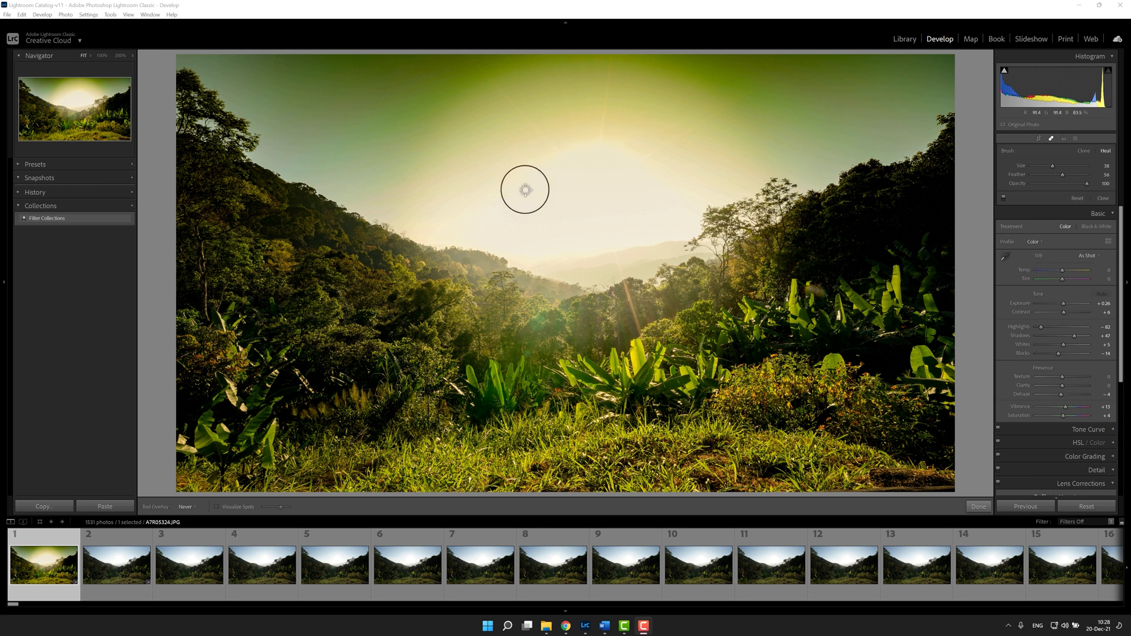
mouse_move(570, 220)
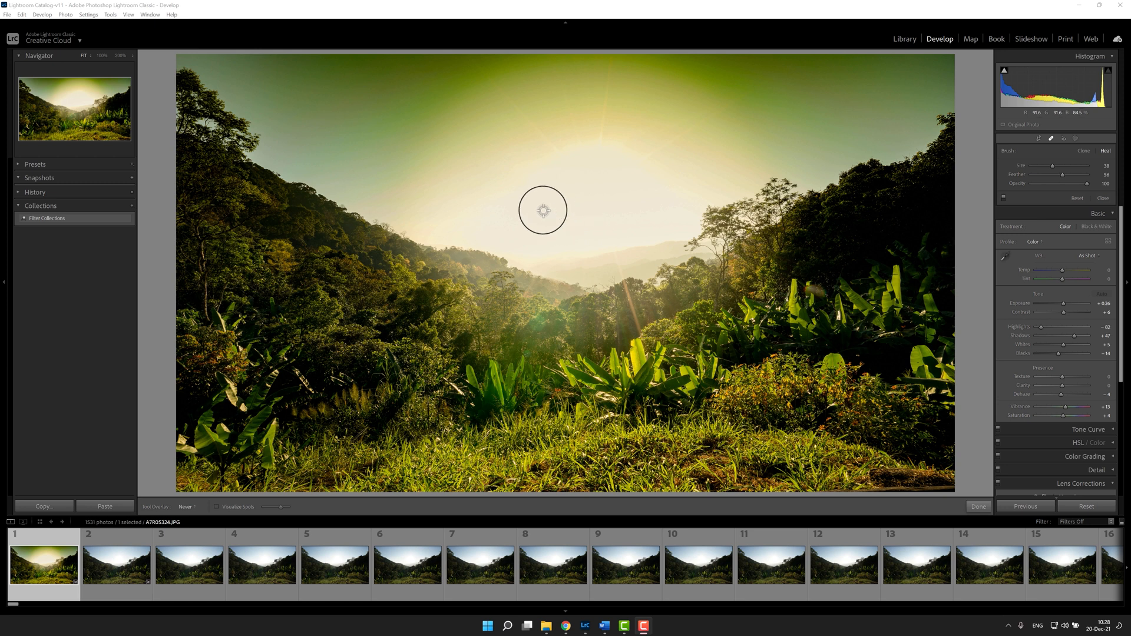
mouse_move(538, 210)
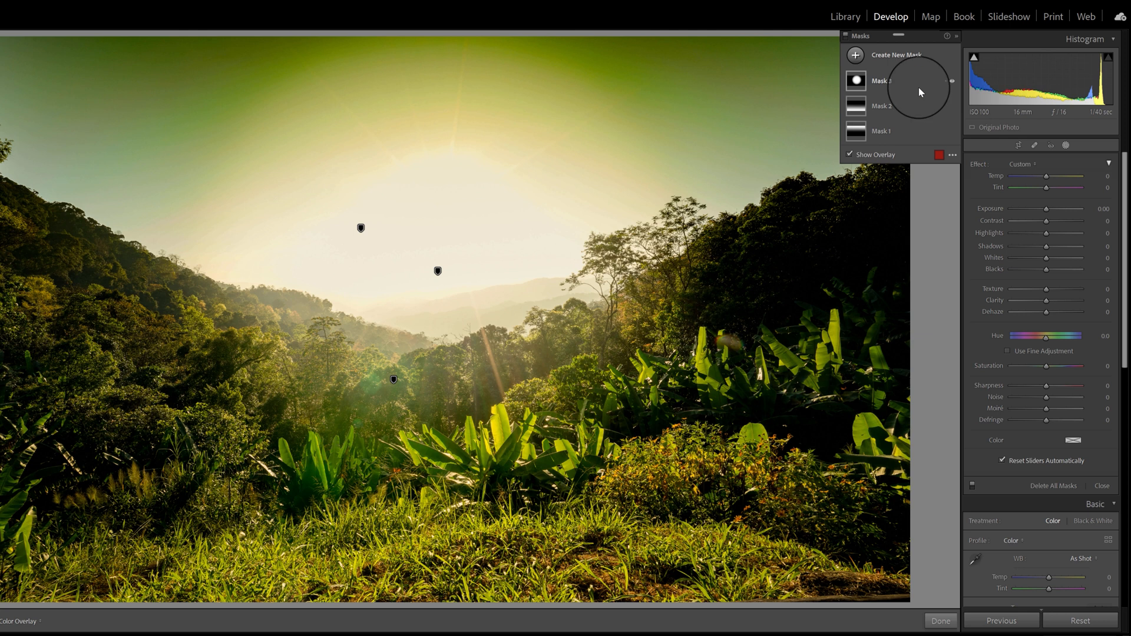
Show the overlays of Mask 3, Mask 1 and Mask 2 in turn, leaving the sun's radial gradient selected
left_click(856, 81)
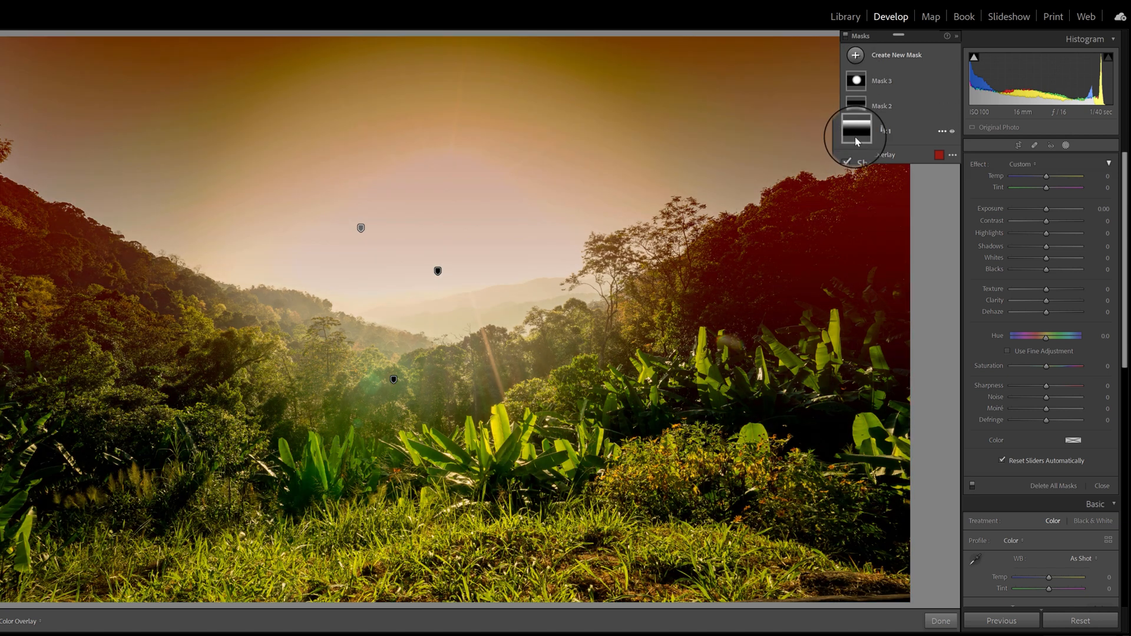
left_click(856, 106)
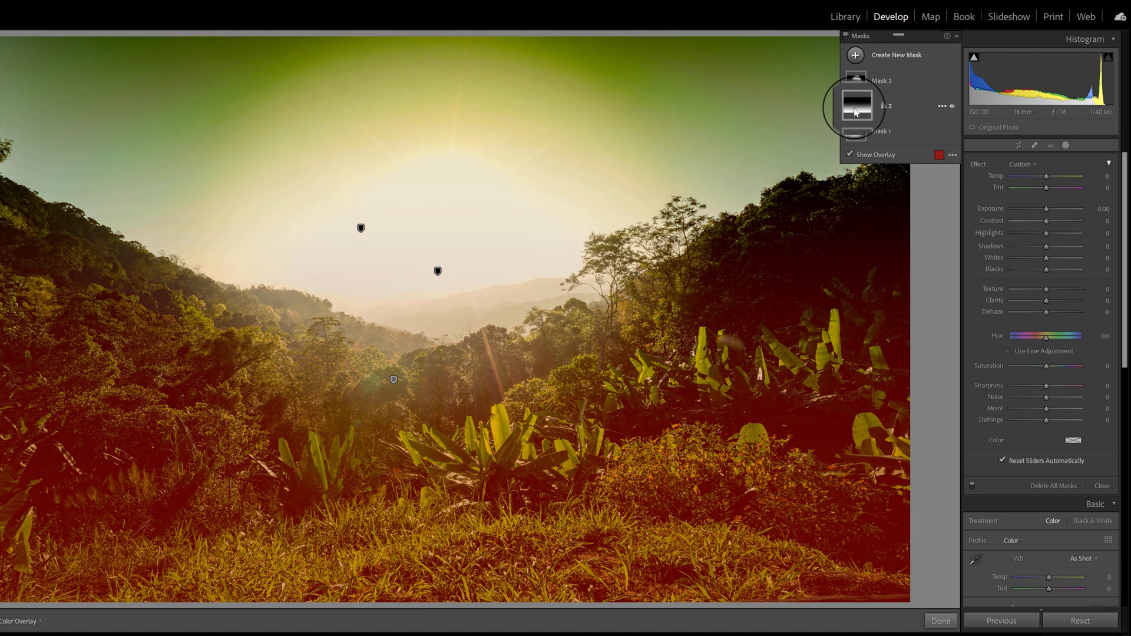
left_click(856, 132)
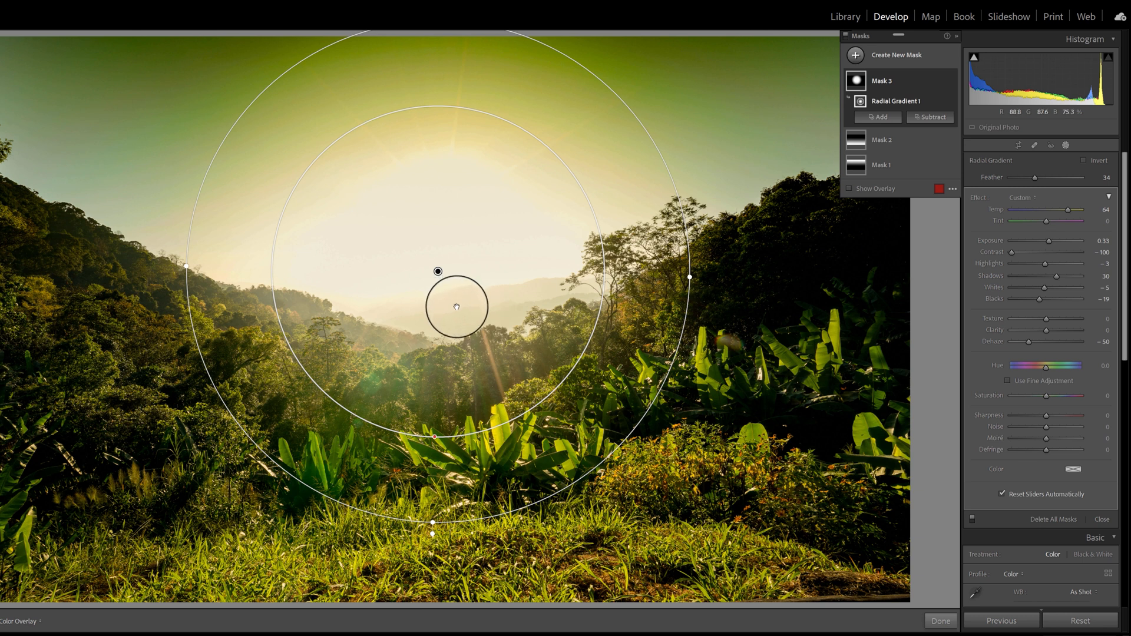
left_click_drag(438, 271, 464, 260)
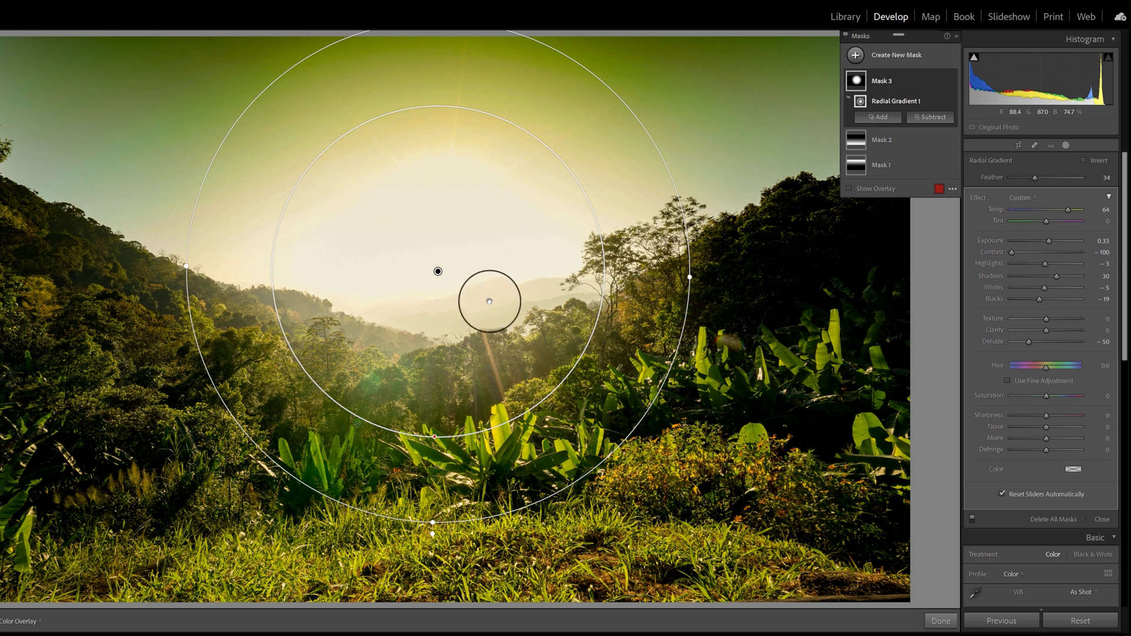
left_click(940, 621)
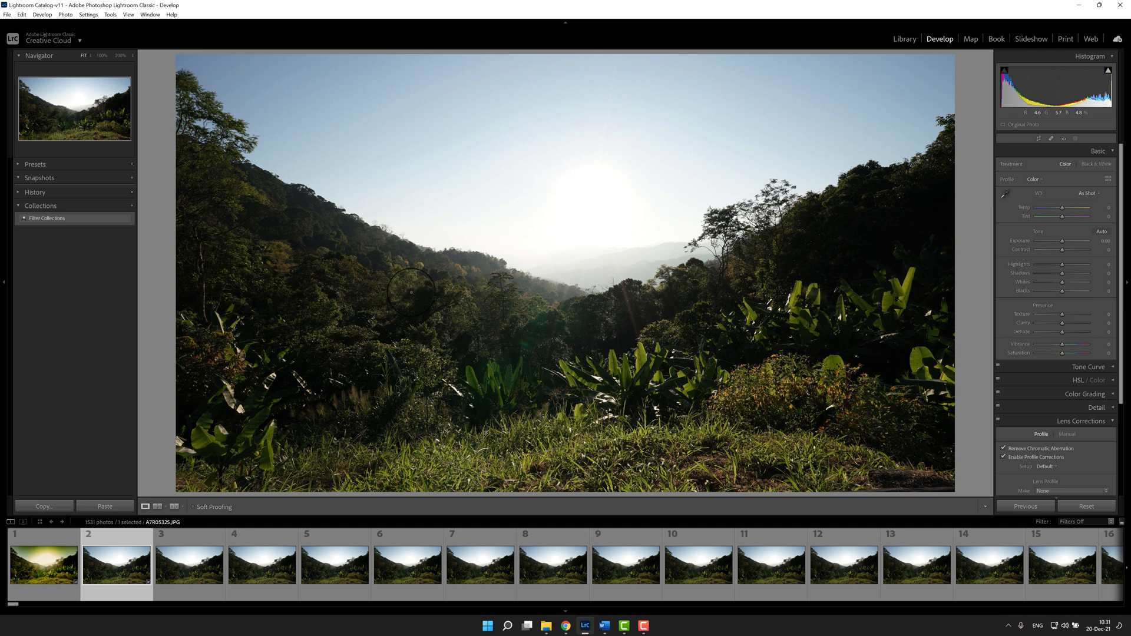
mouse_move(416, 151)
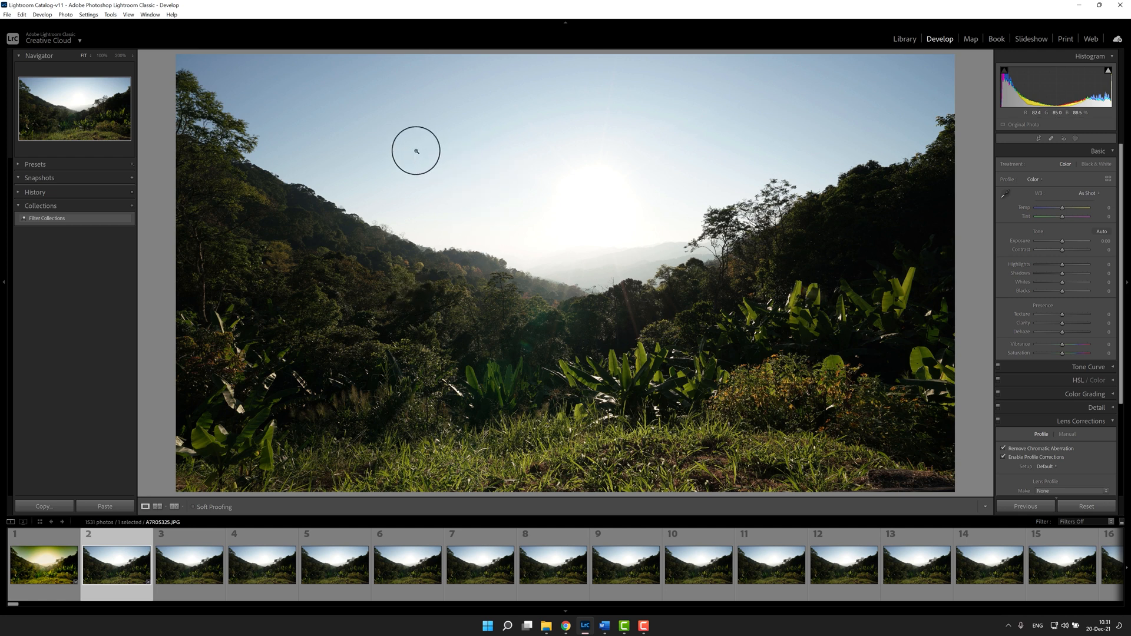
mouse_move(485, 152)
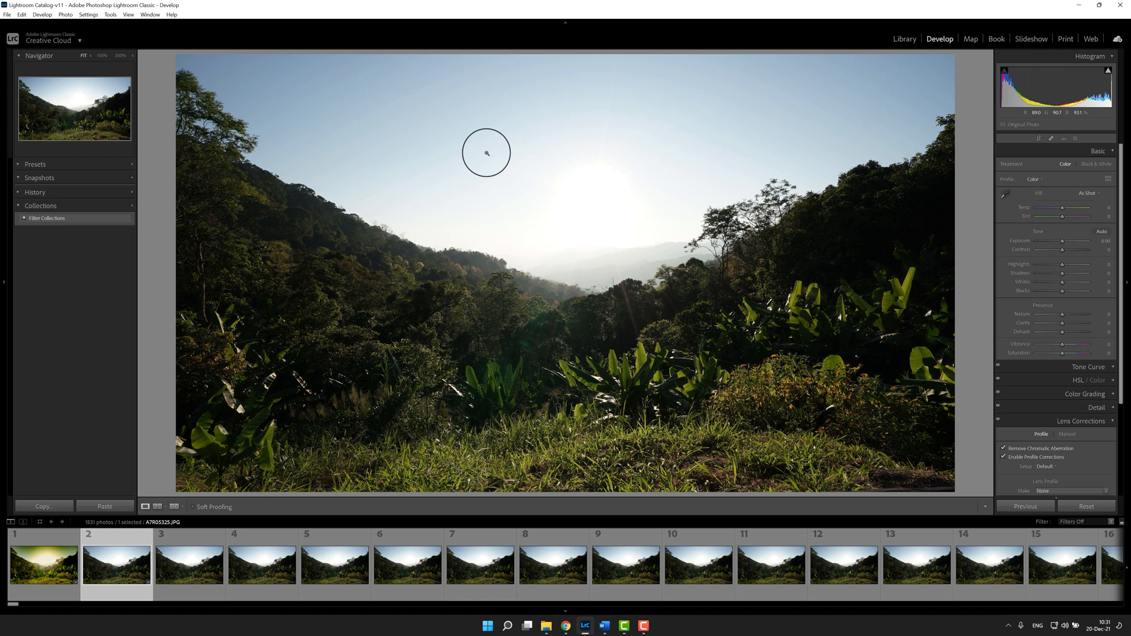
mouse_move(1075, 139)
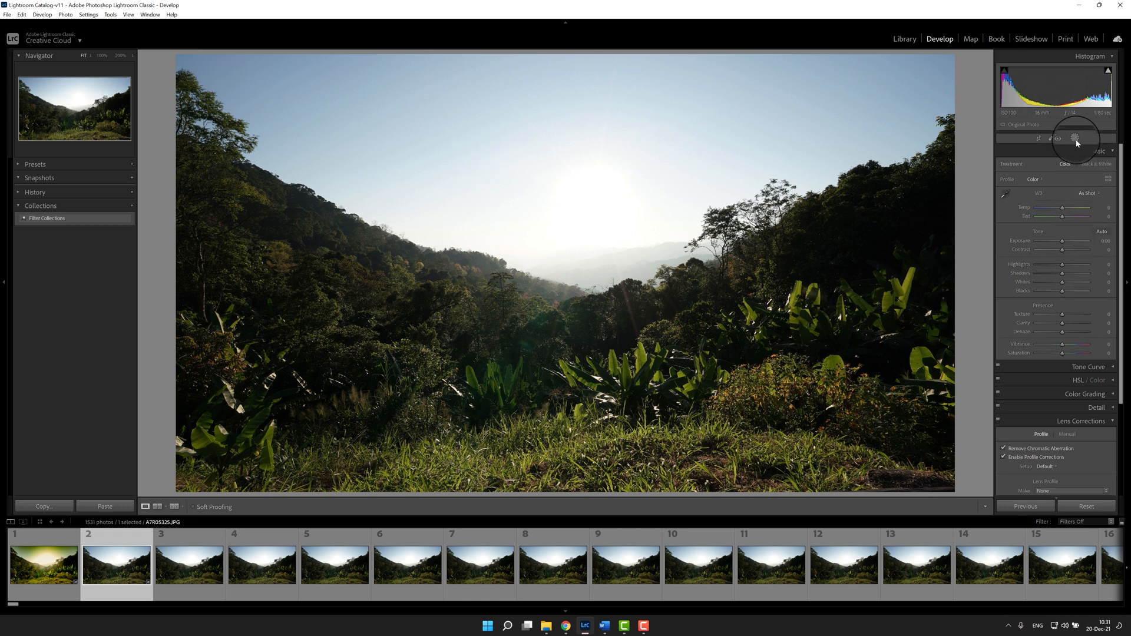
Add a linear gradient darkening the sky to deep blue, inspect it magnified, then return to full view
left_click(1075, 138)
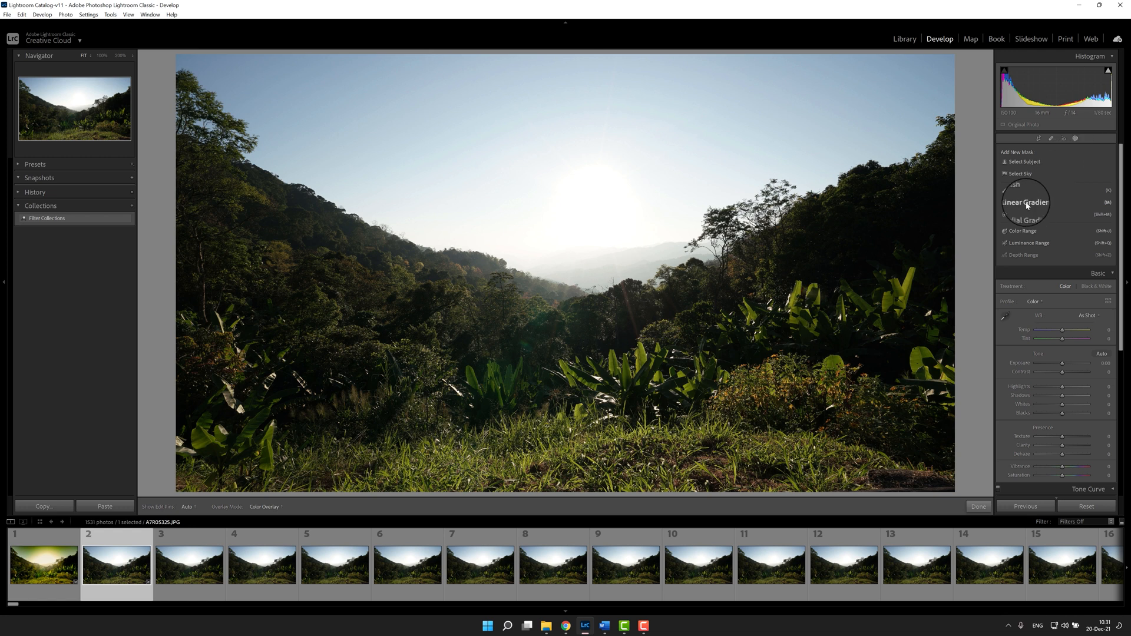
left_click(1027, 202)
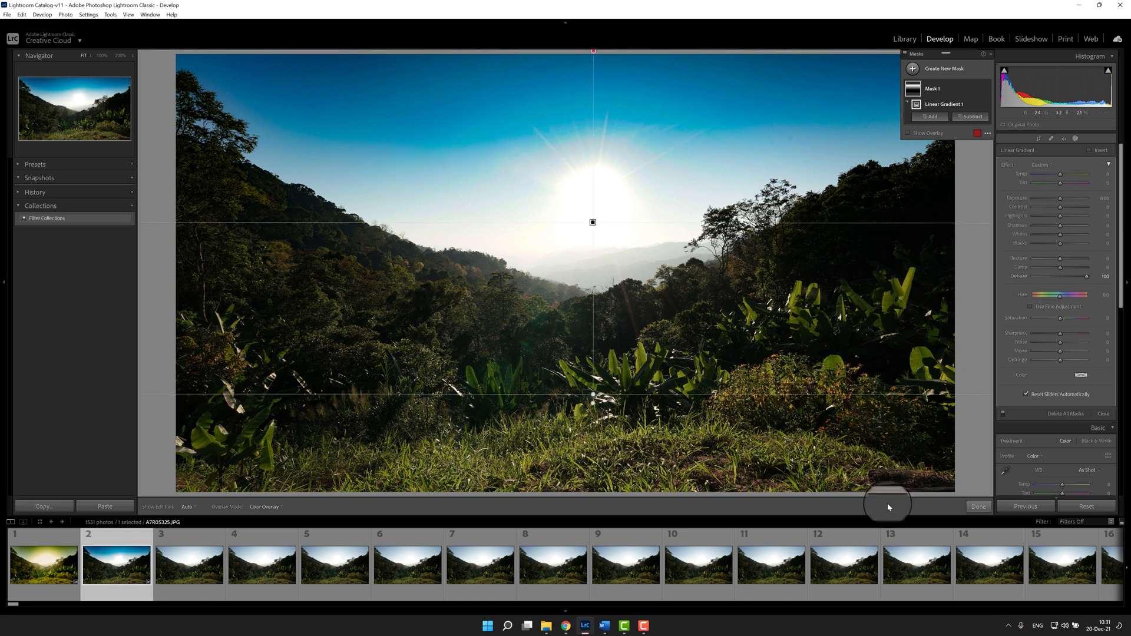
left_click(977, 506)
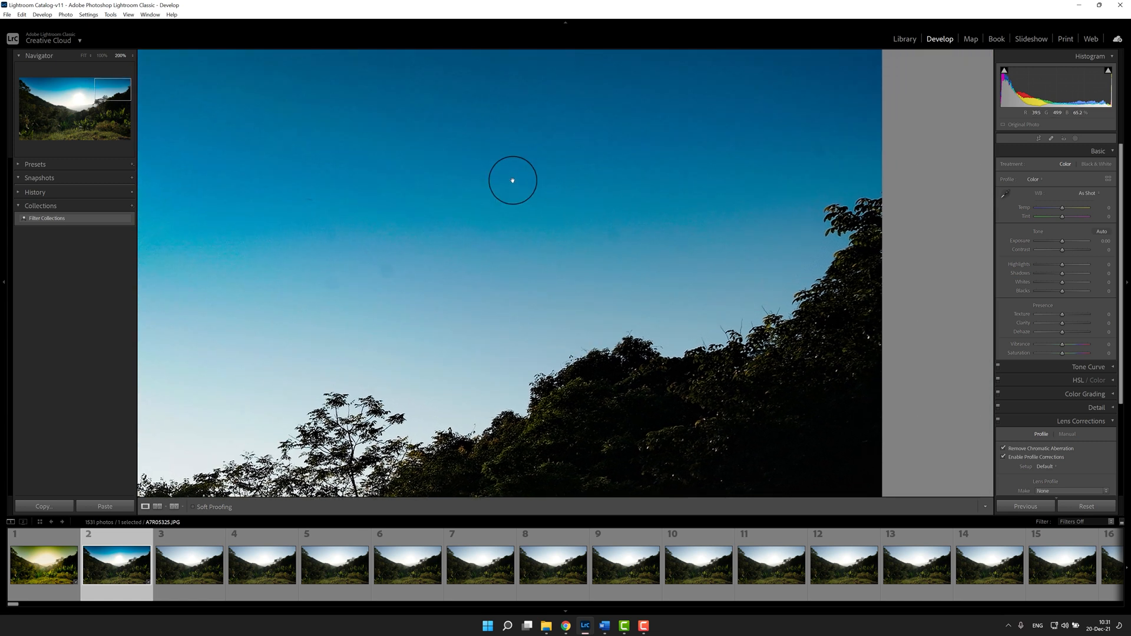
mouse_move(450, 214)
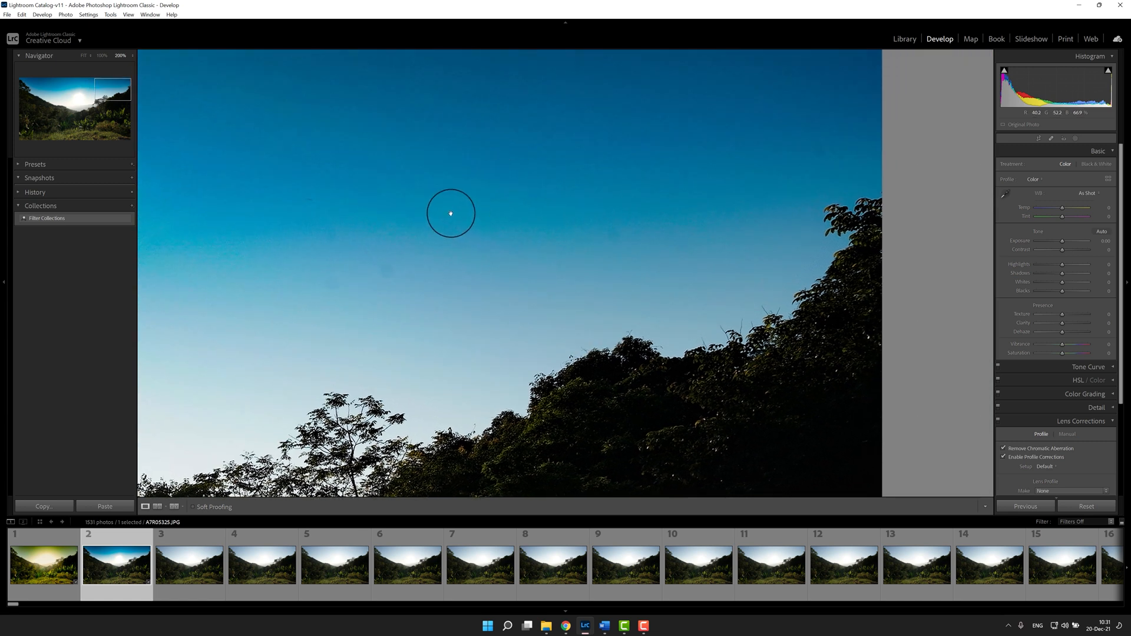
left_click_drag(450, 213, 486, 187)
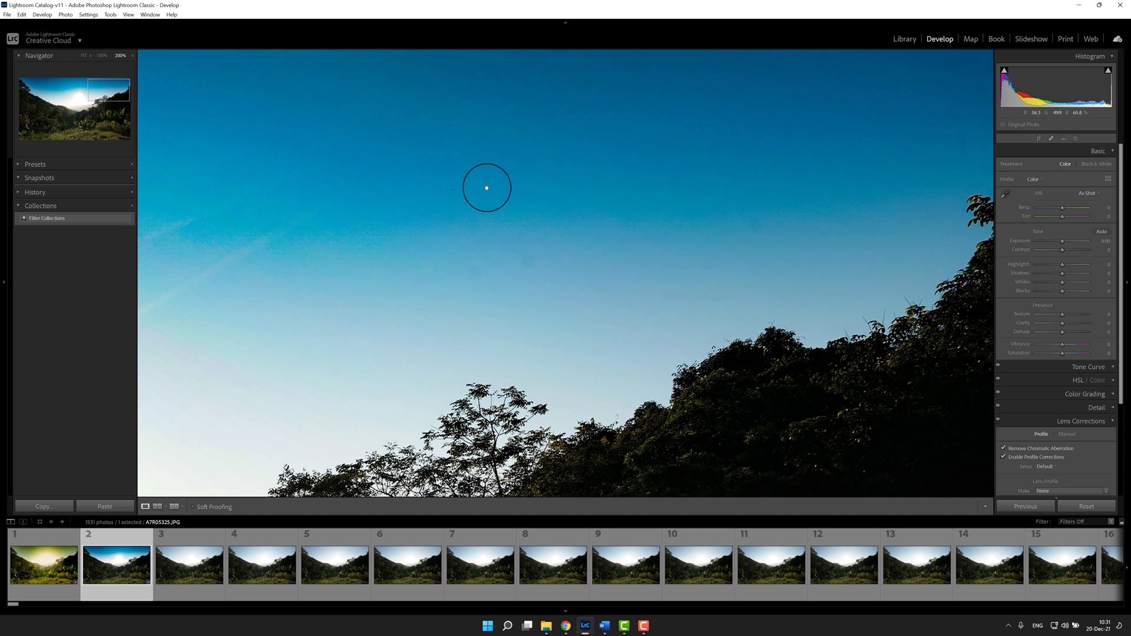
left_click(89, 55)
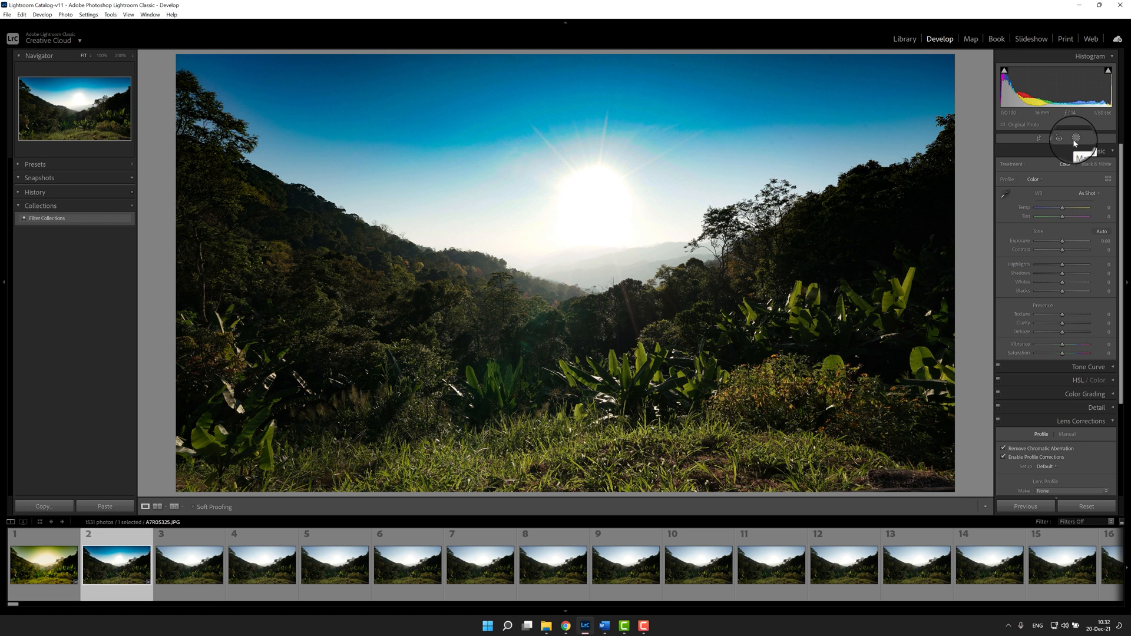
Reopen the Masks panel so the temporary sky gradient can be reset
left_click(1075, 139)
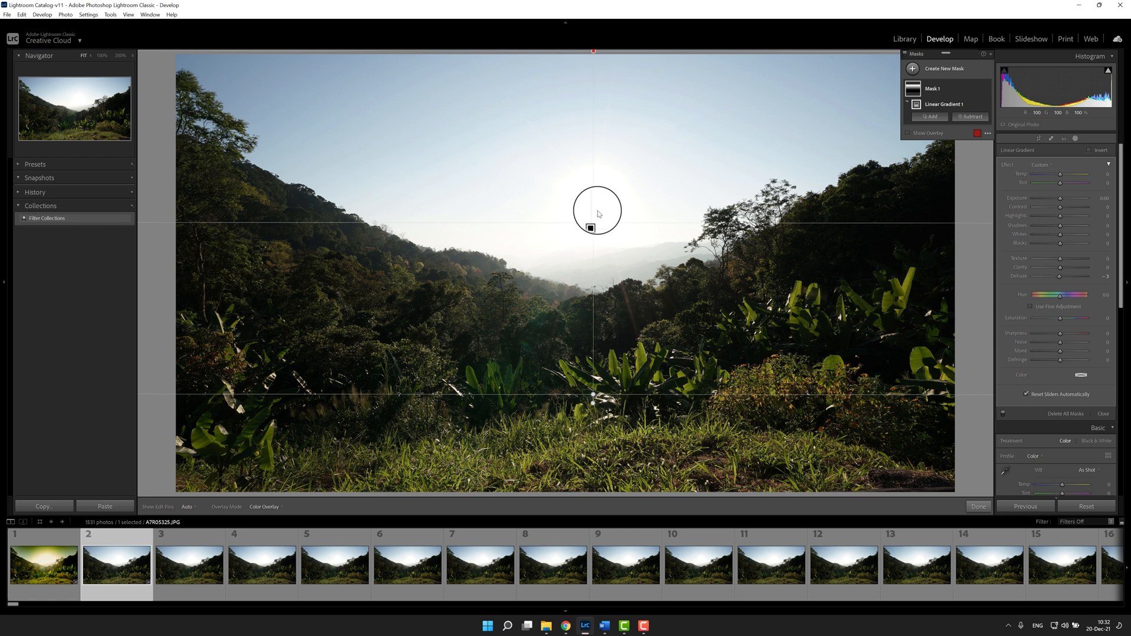
mouse_move(593, 214)
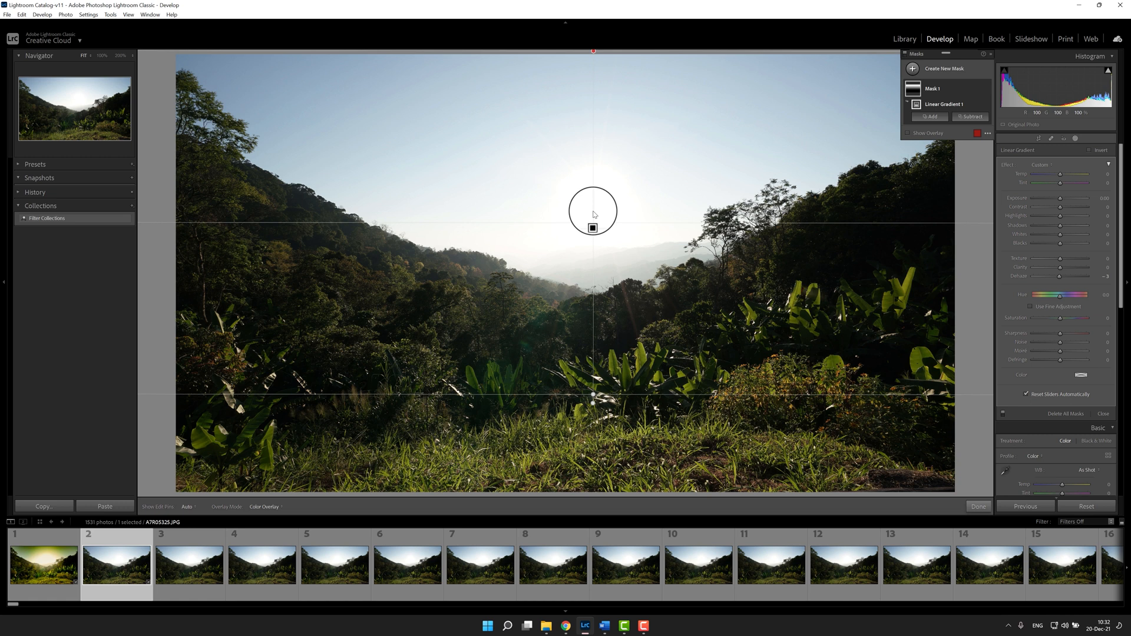
mouse_move(849, 340)
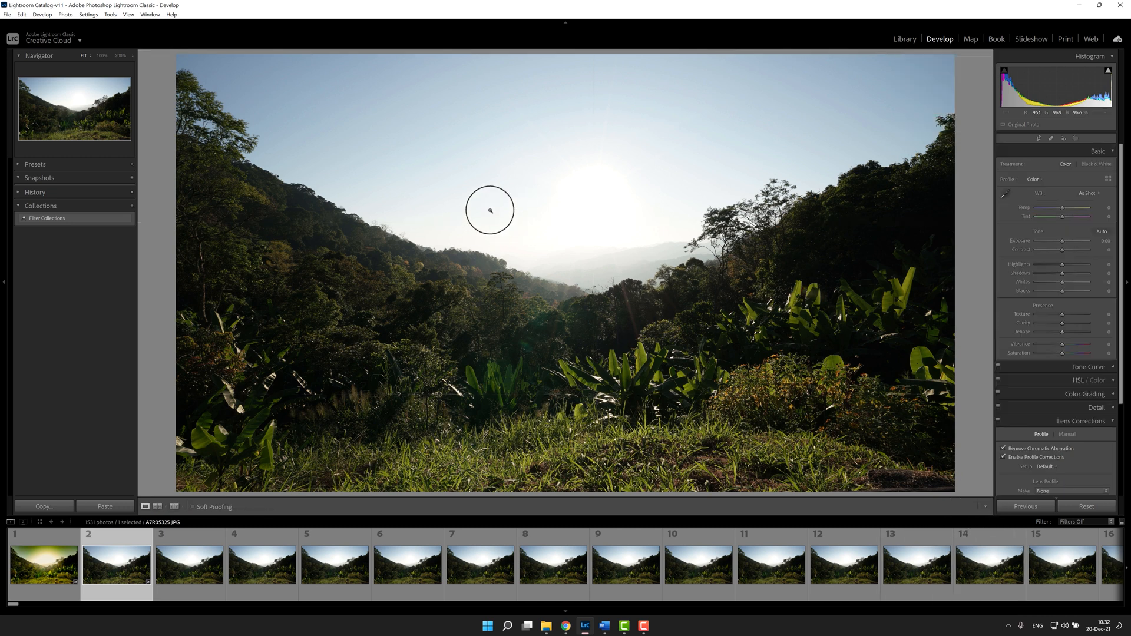
mouse_move(479, 210)
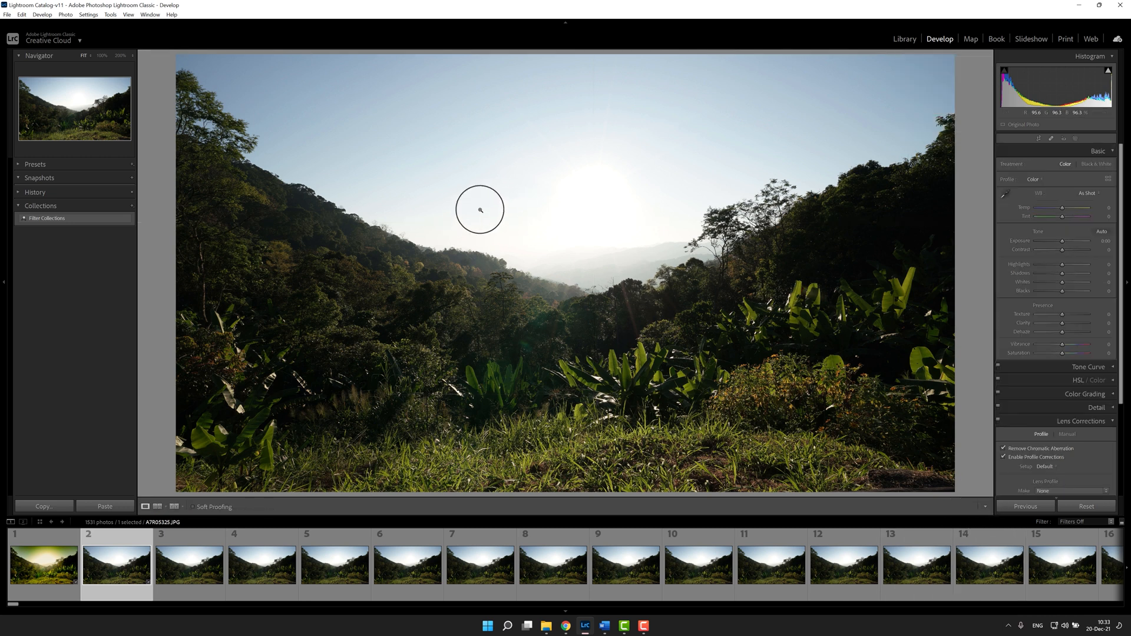
mouse_move(479, 236)
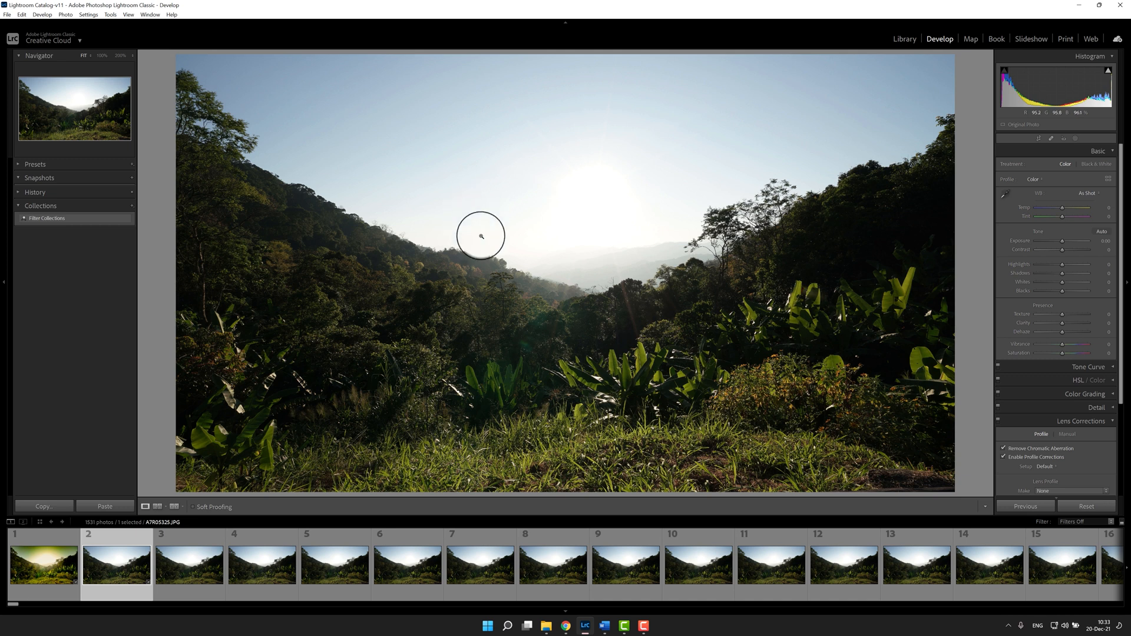
mouse_move(965, 193)
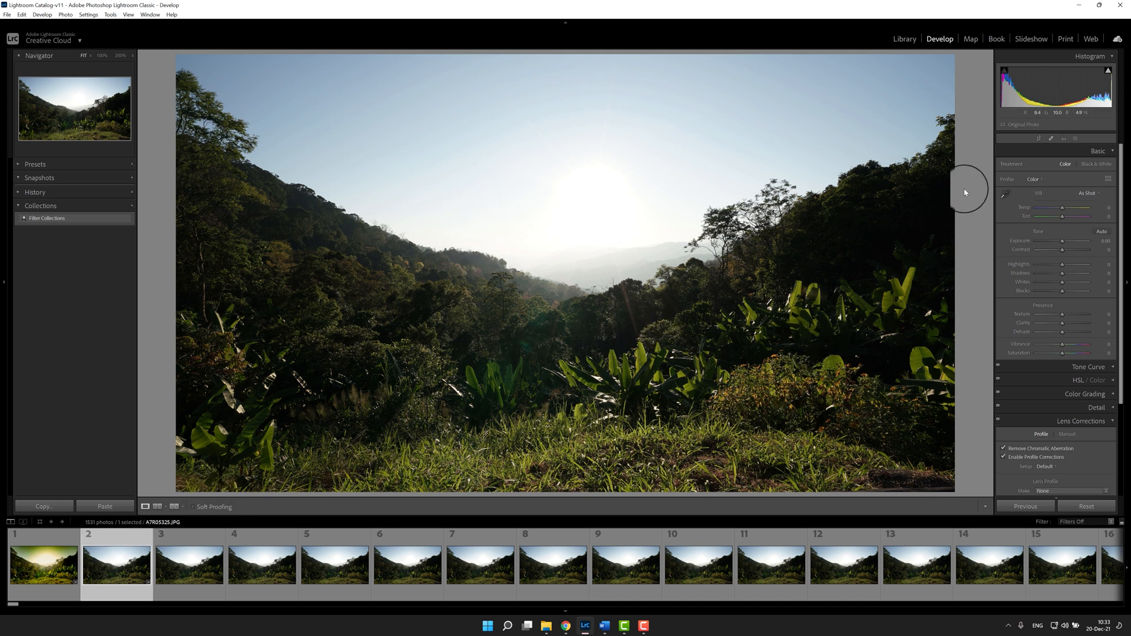
mouse_move(1052, 139)
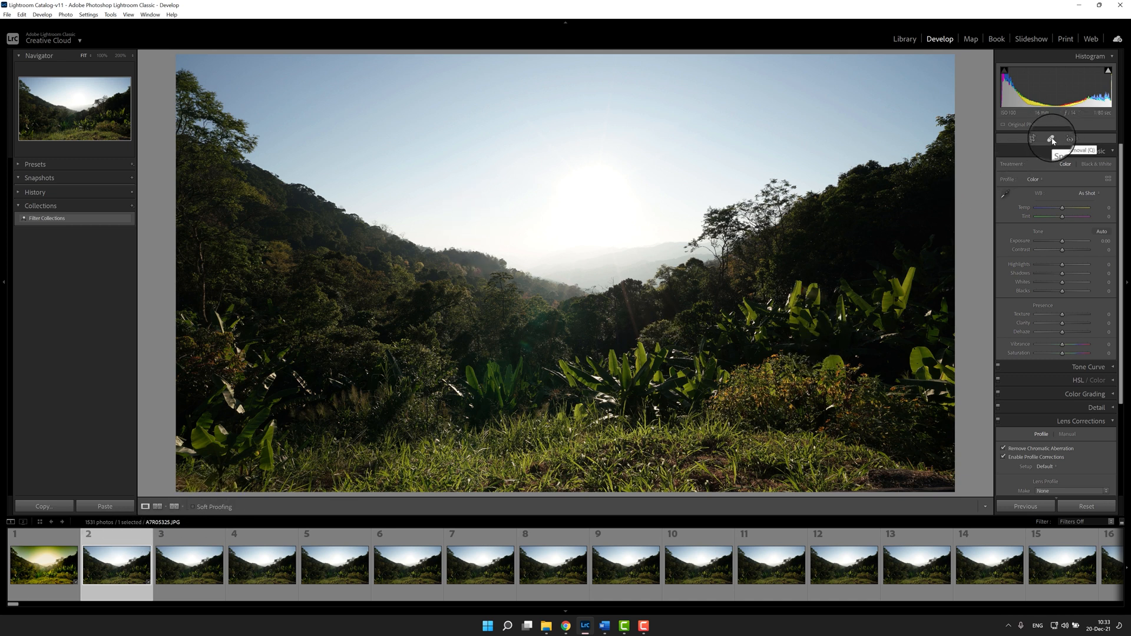
left_click(1051, 139)
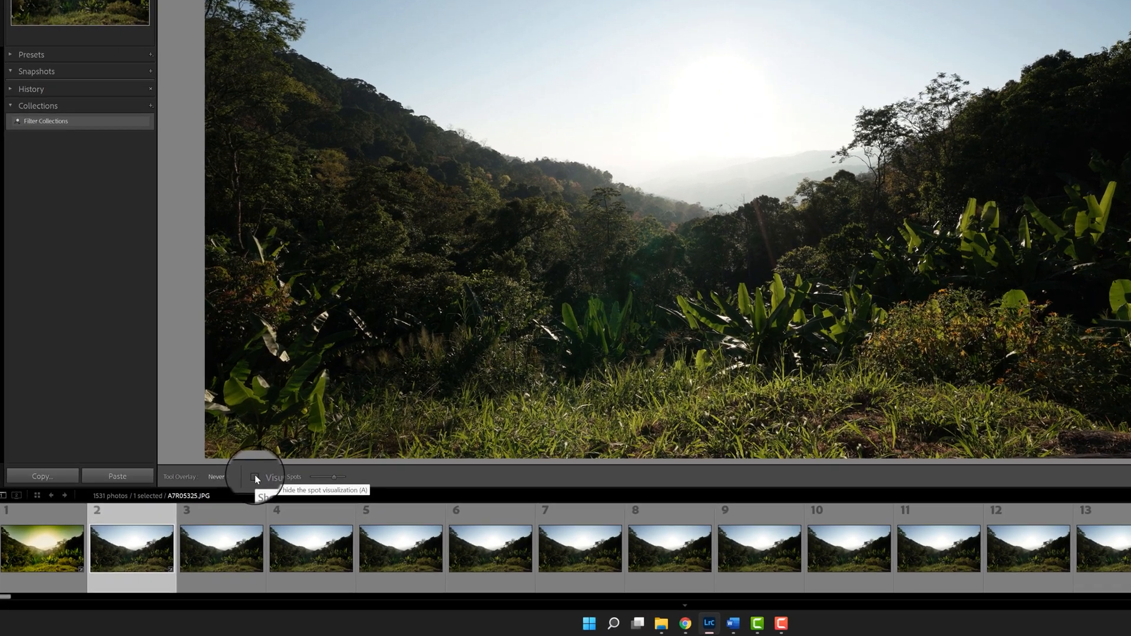
left_click(265, 477)
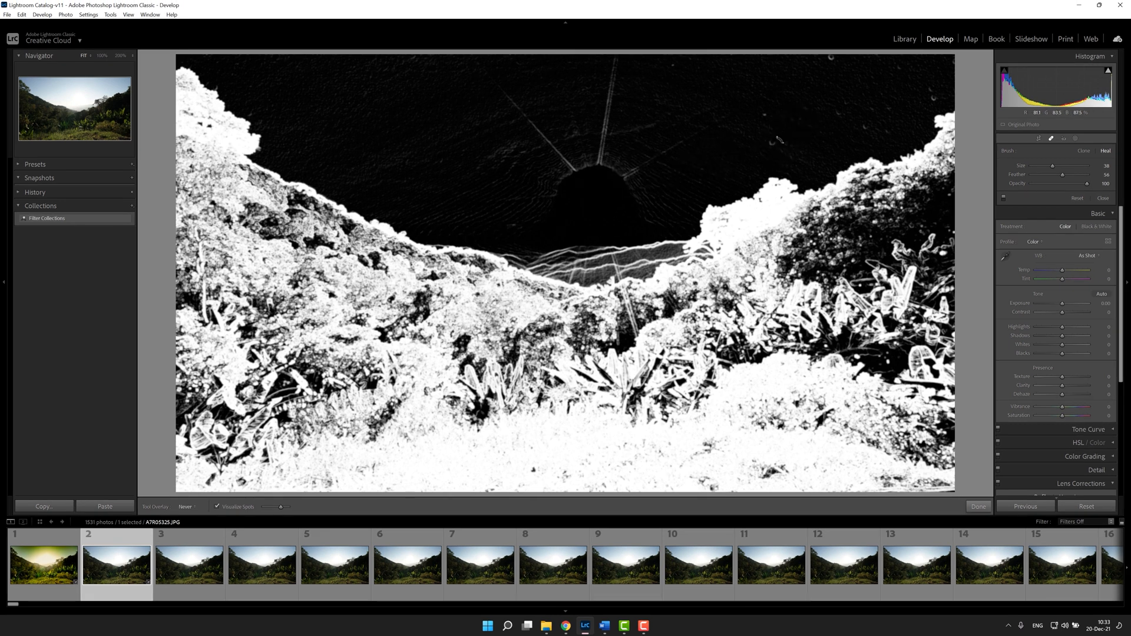
mouse_move(678, 144)
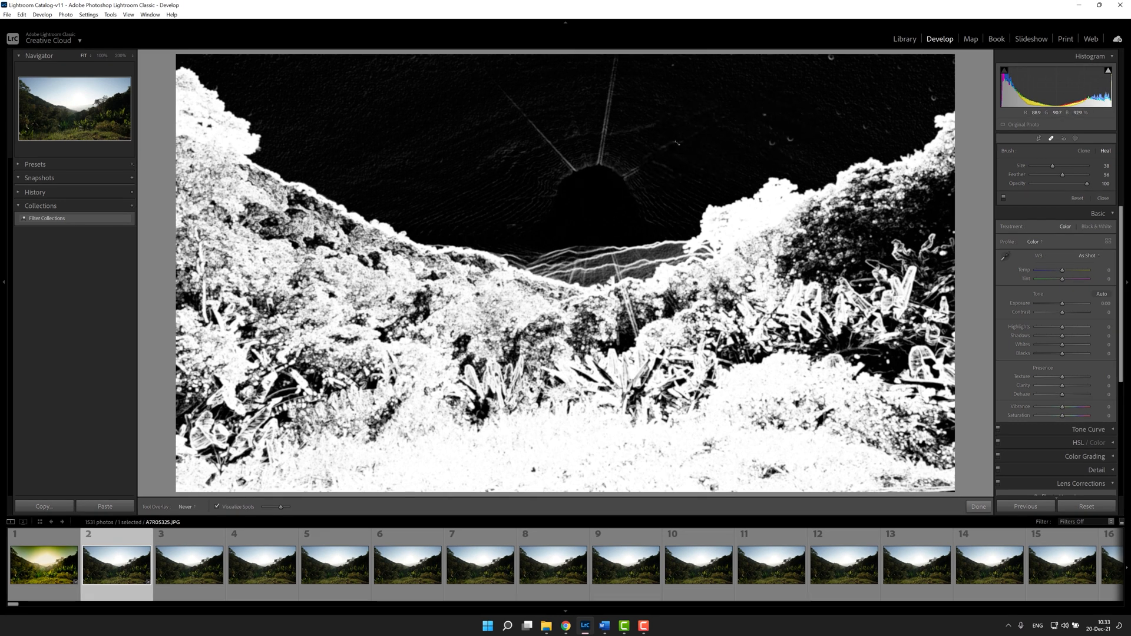
mouse_move(396, 339)
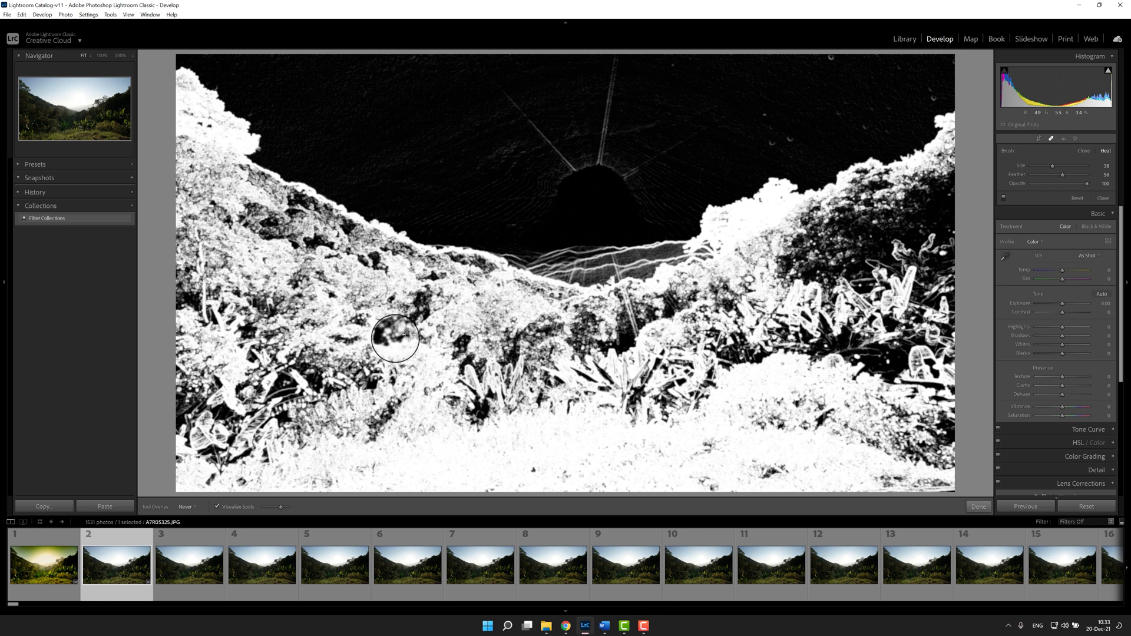
mouse_move(543, 223)
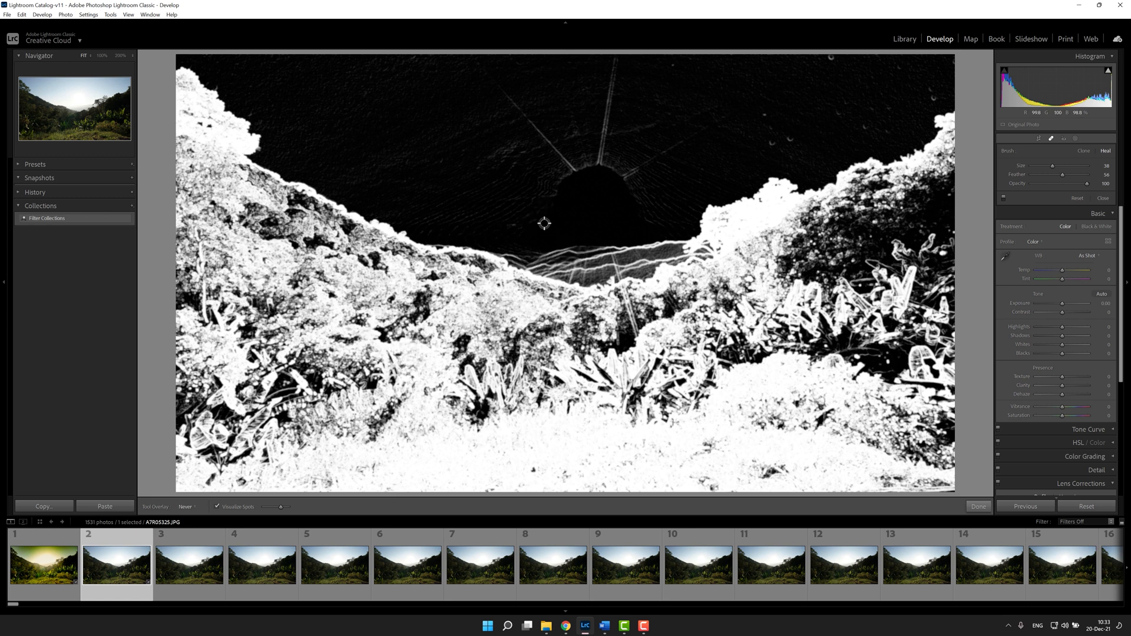
mouse_move(689, 166)
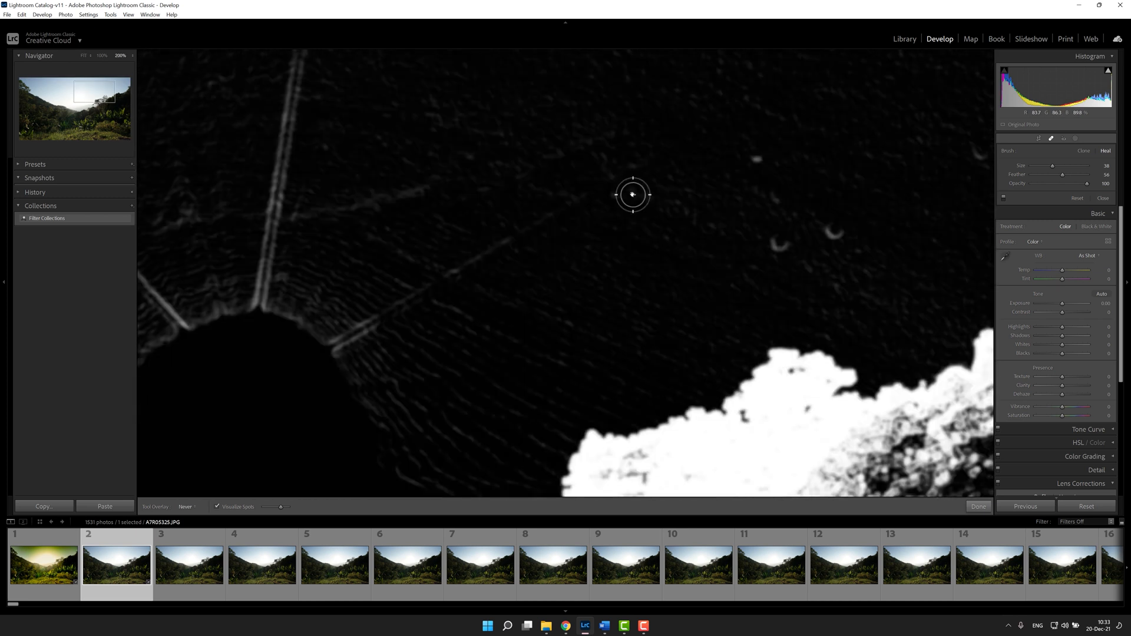
mouse_move(74, 63)
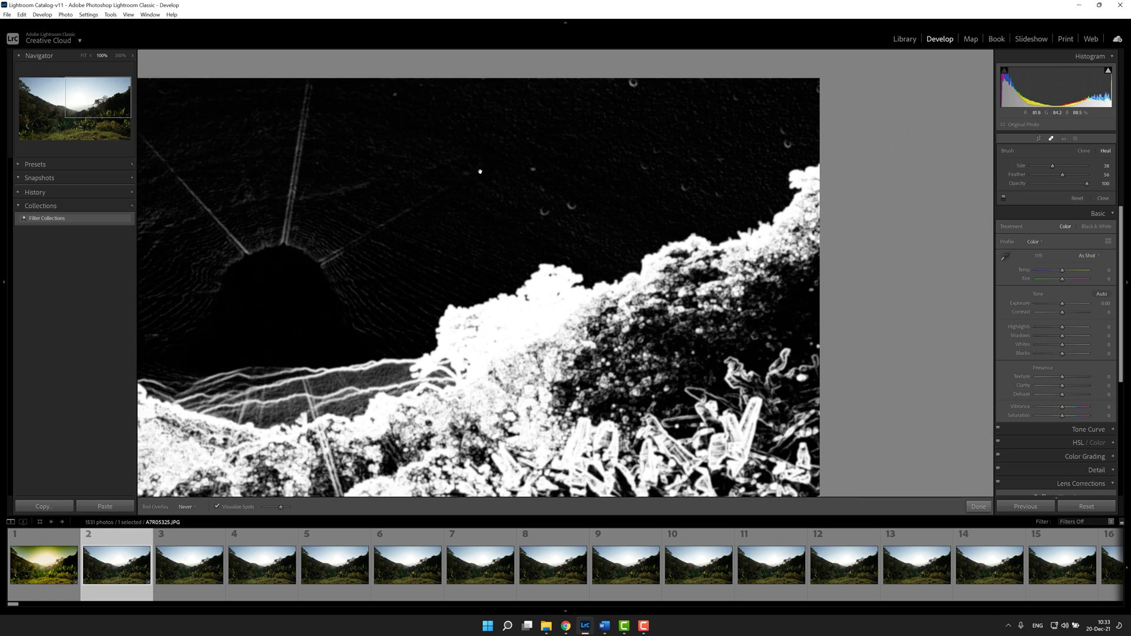
mouse_move(564, 215)
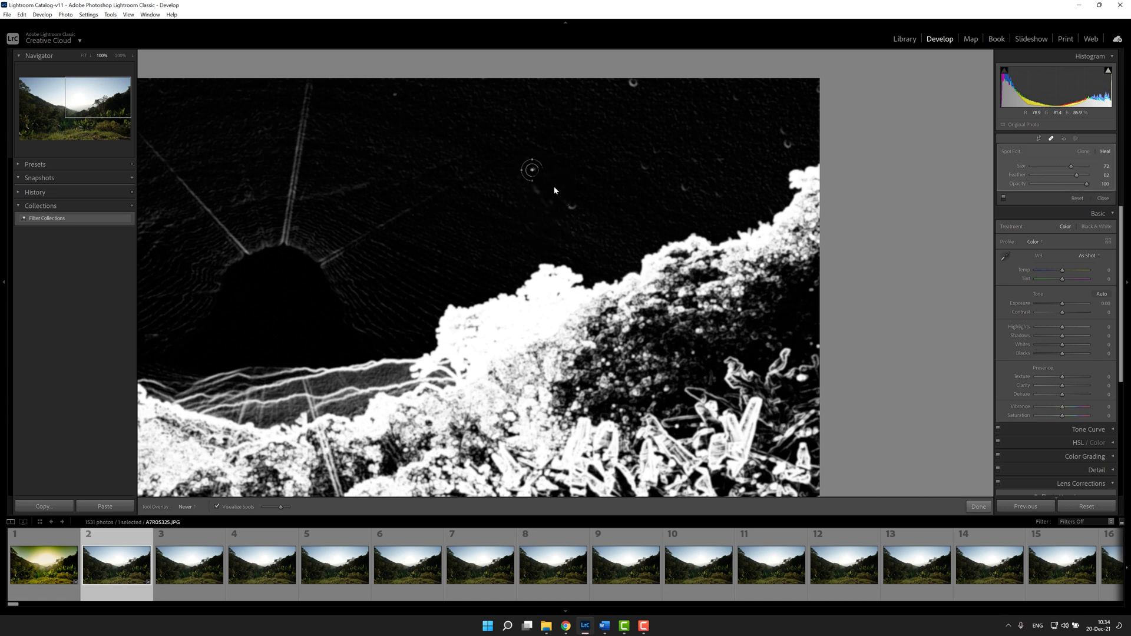
mouse_move(640, 170)
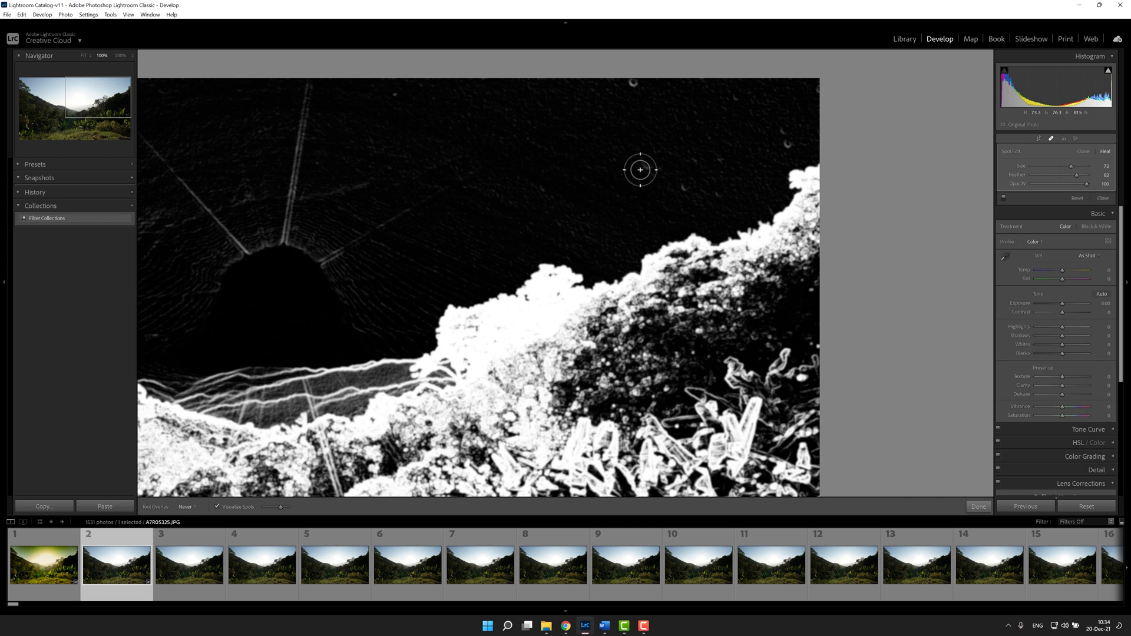
mouse_move(634, 82)
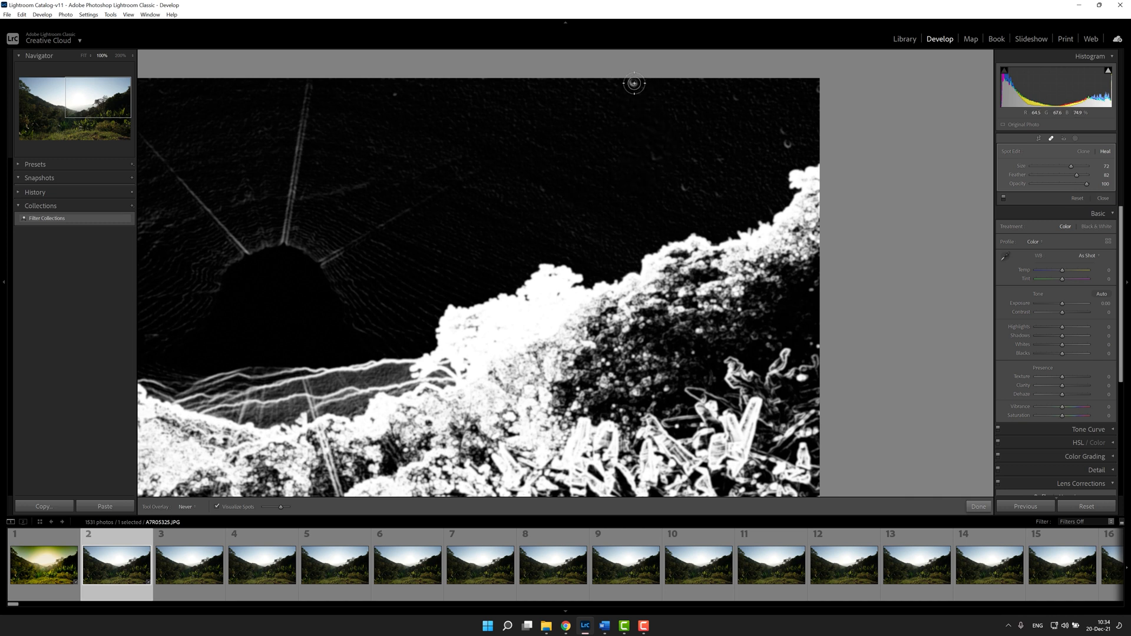
mouse_move(579, 189)
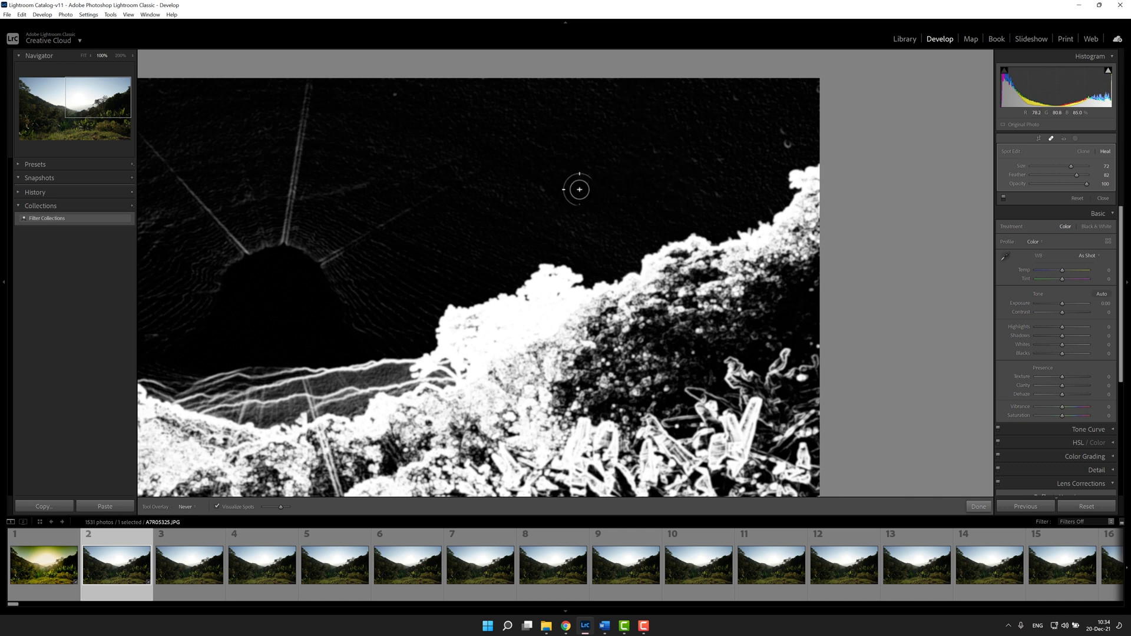
mouse_move(394, 95)
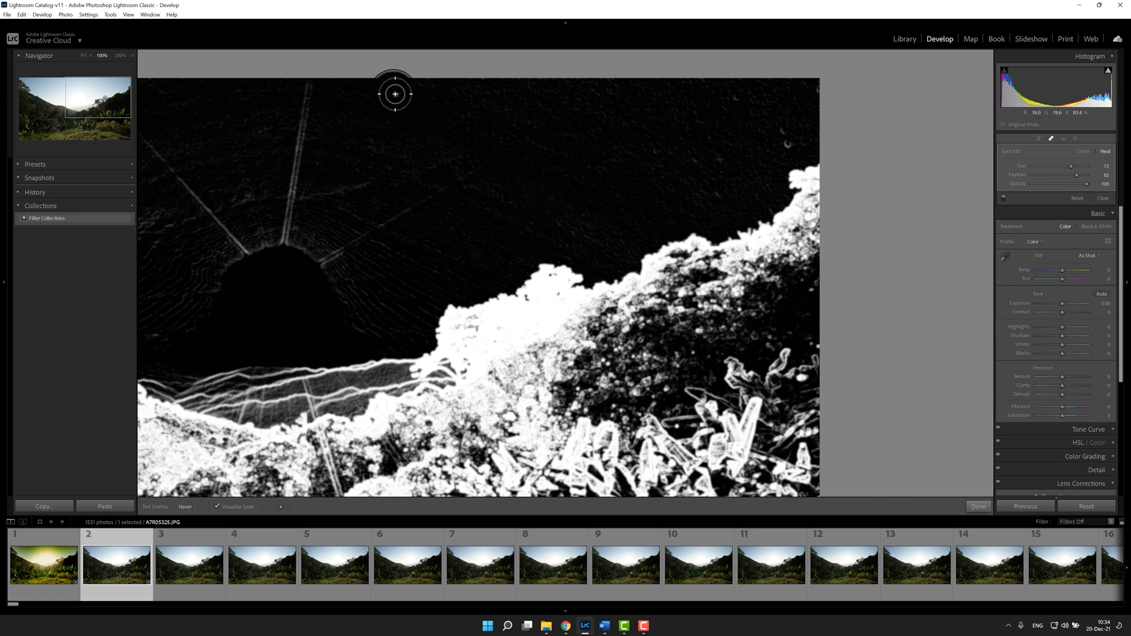
mouse_move(726, 197)
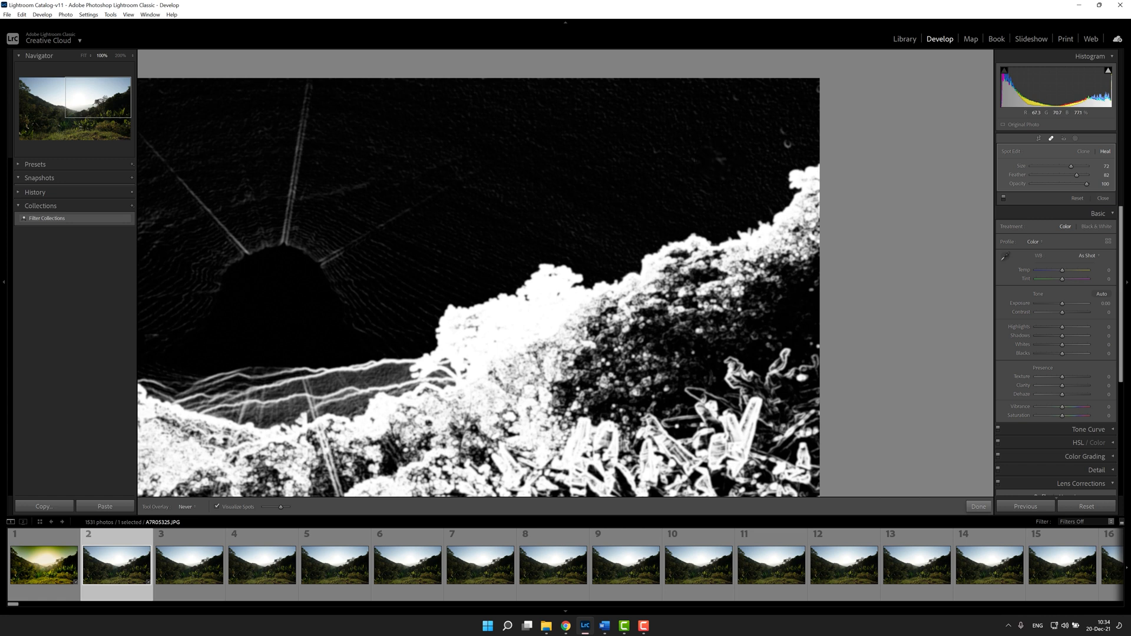
mouse_move(654, 156)
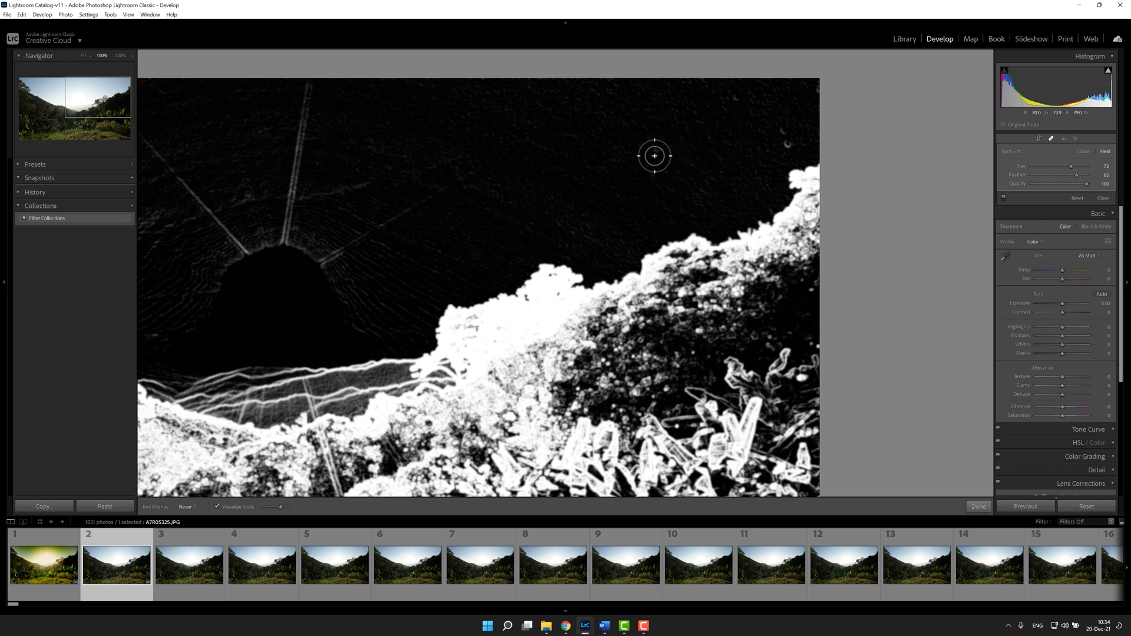
mouse_move(806, 142)
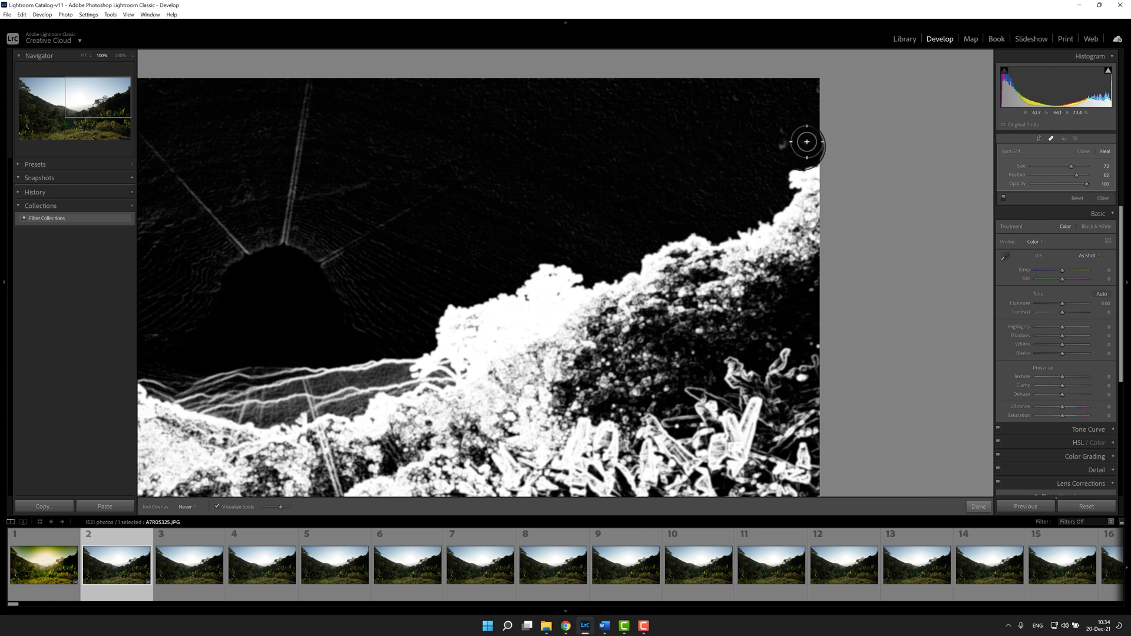
mouse_move(684, 154)
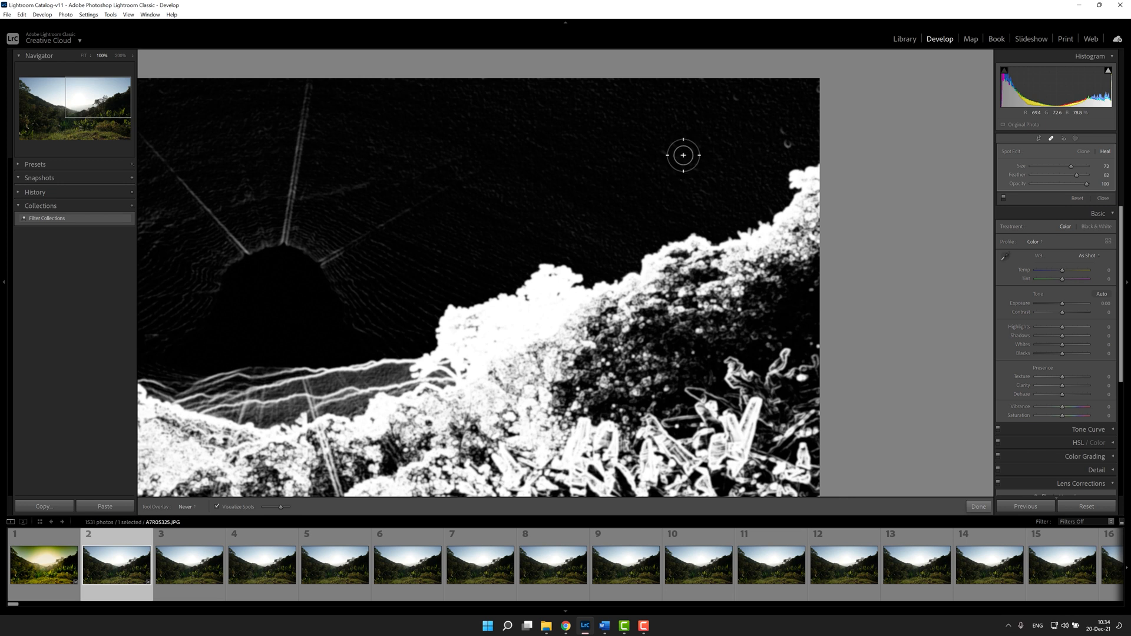
mouse_move(787, 148)
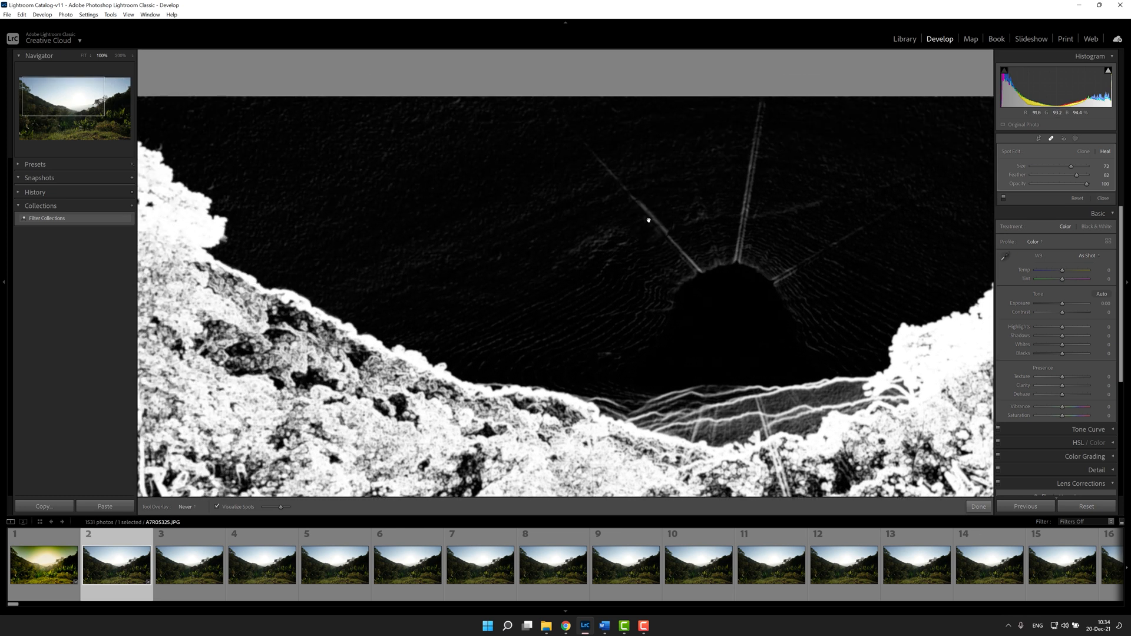
Return to the full frame and untick Visualize Spots to show normal colour
left_click(82, 56)
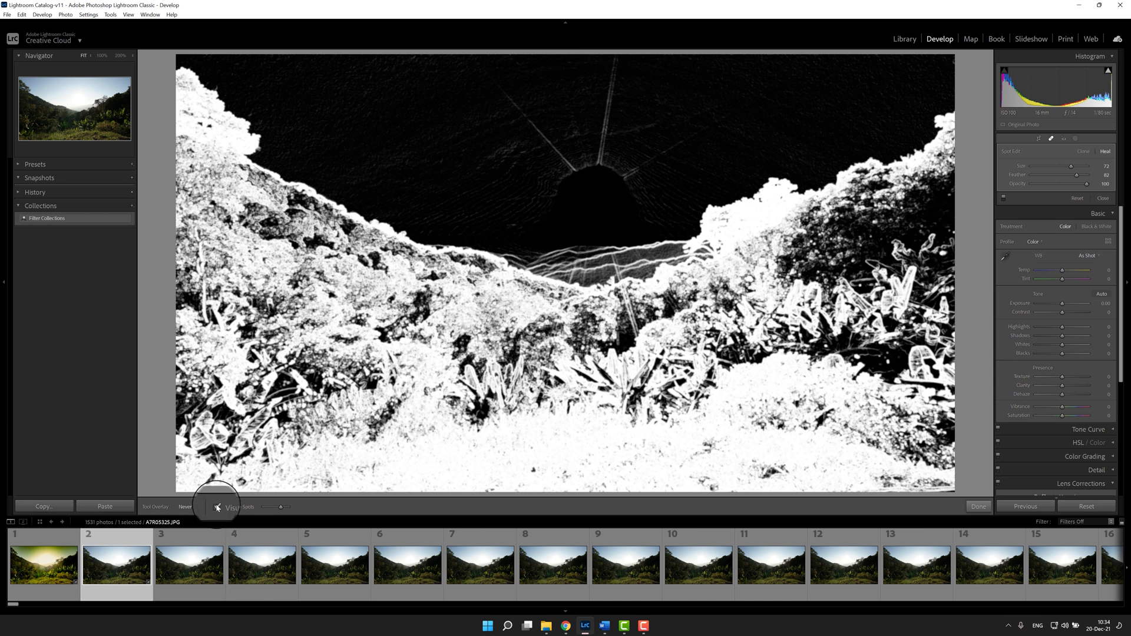
left_click(216, 506)
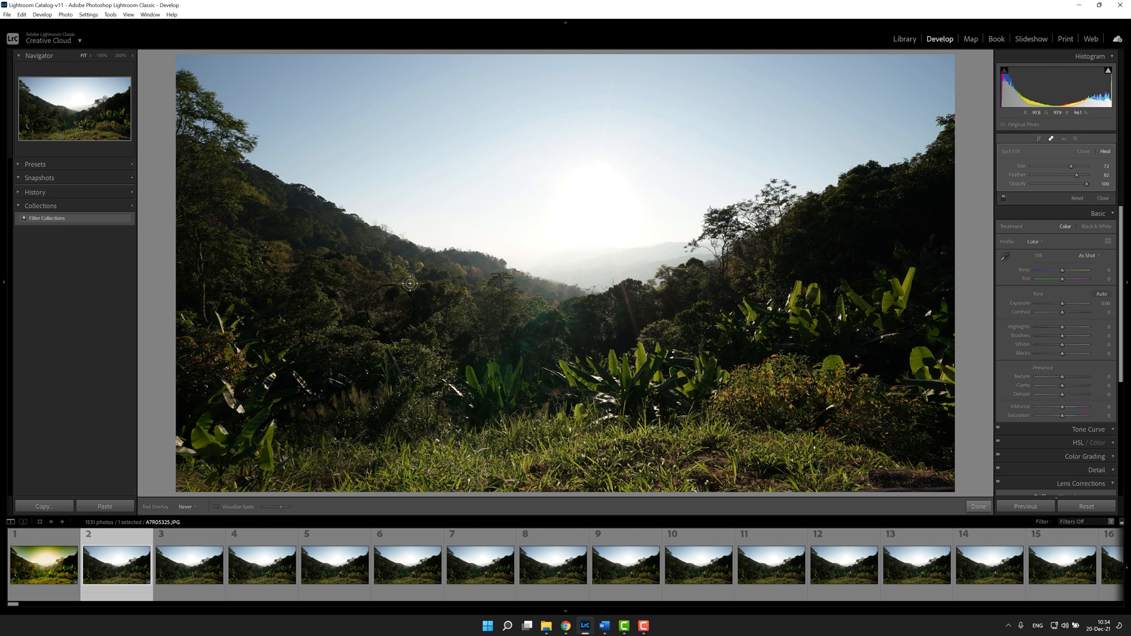
mouse_move(266, 561)
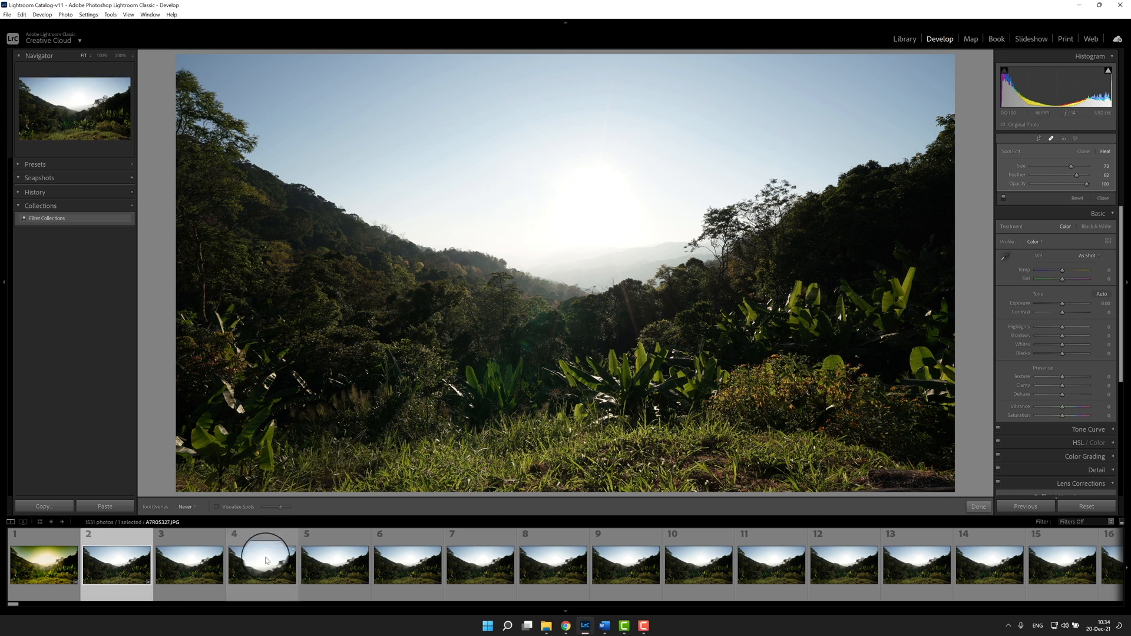
mouse_move(265, 560)
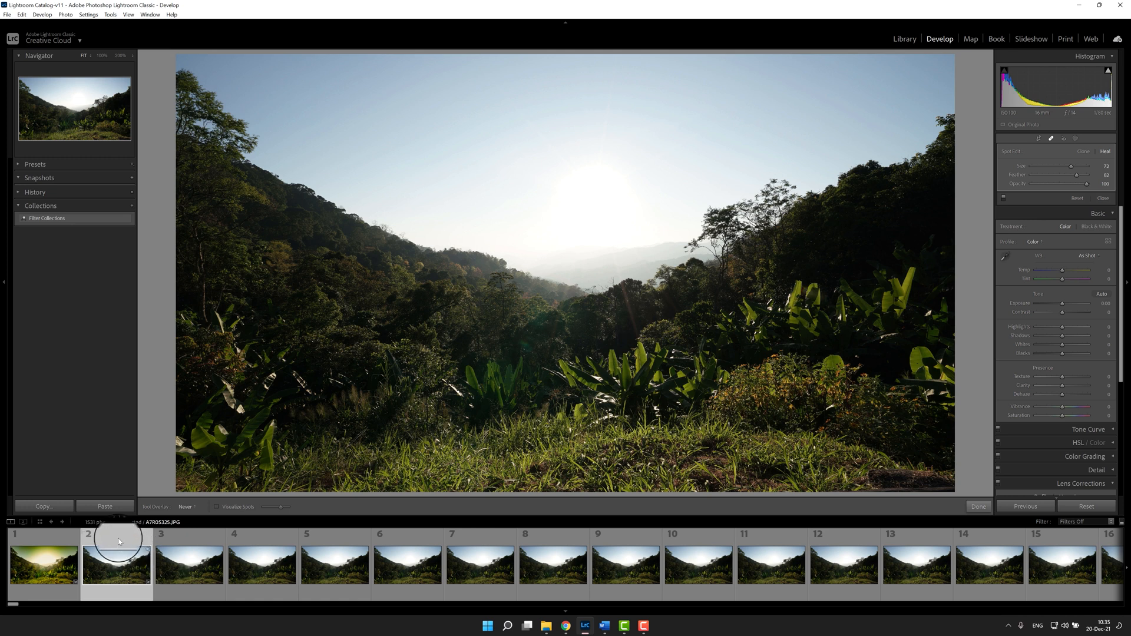
Select all time-lapse frames except the first photo and finish spot removal editing
left_click(42, 564)
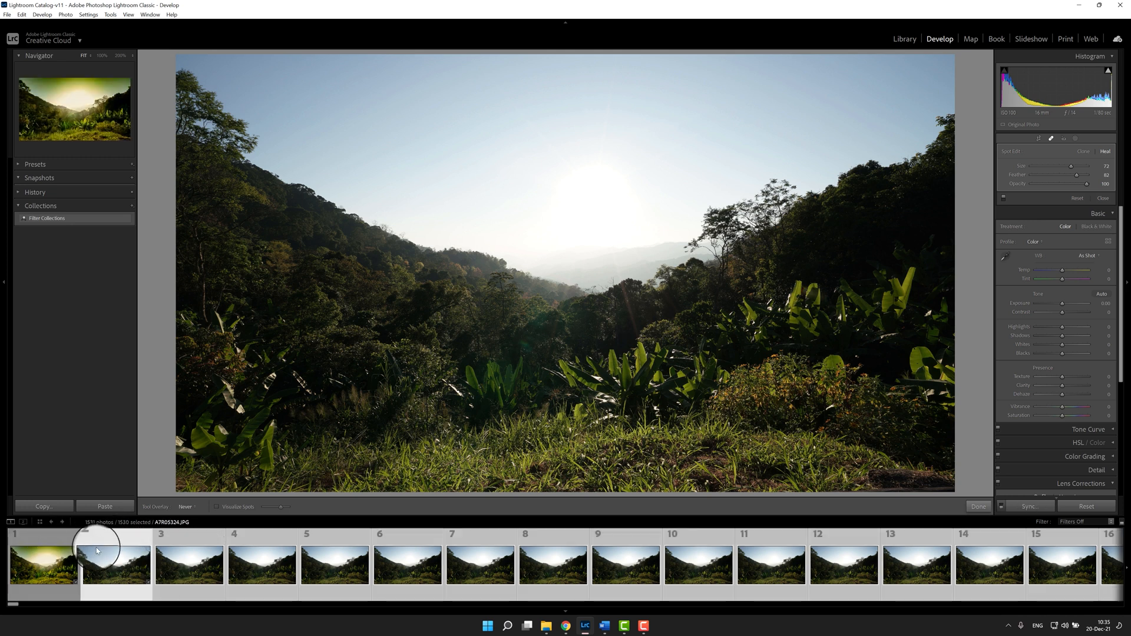
left_click(114, 565)
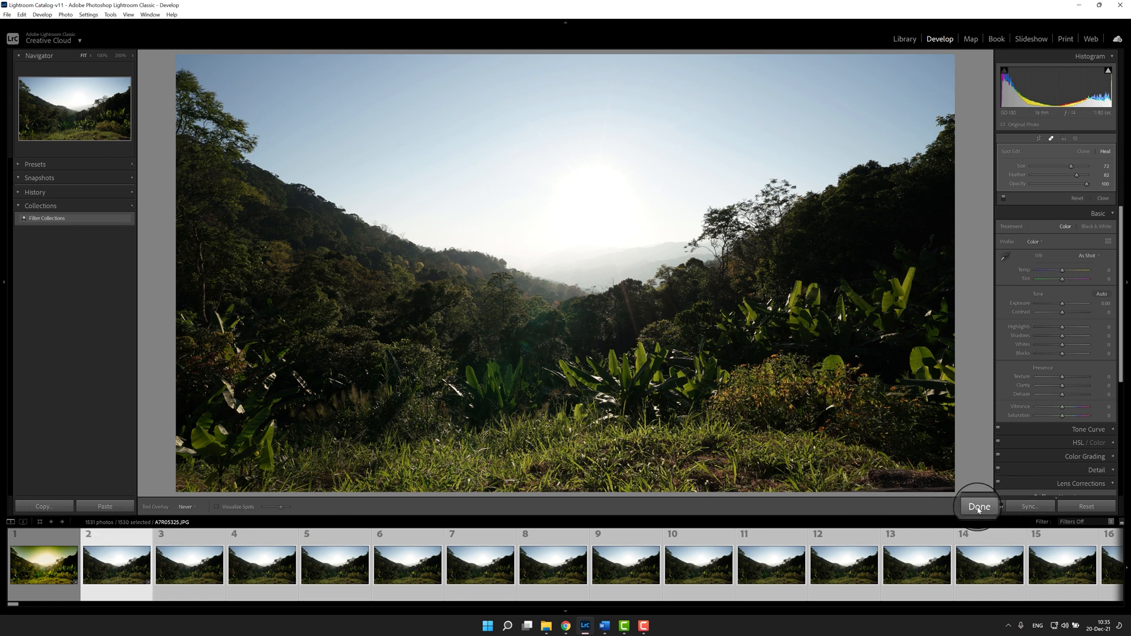
left_click(978, 506)
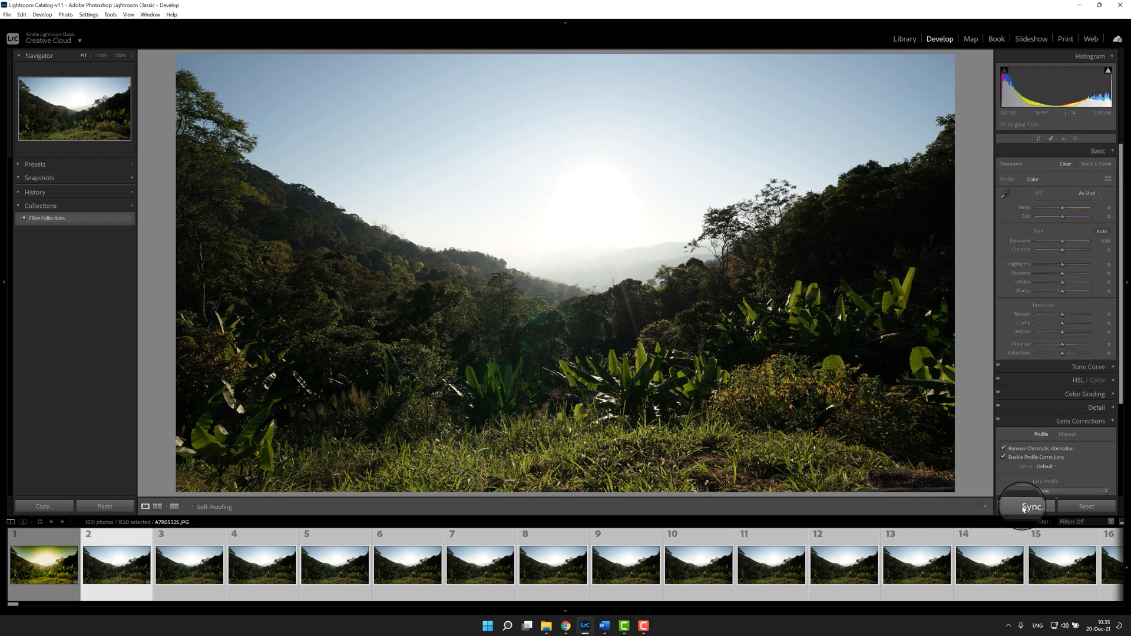
Synchronize with Check None then only Spot Removal ticked across the selected frames
left_click(1031, 505)
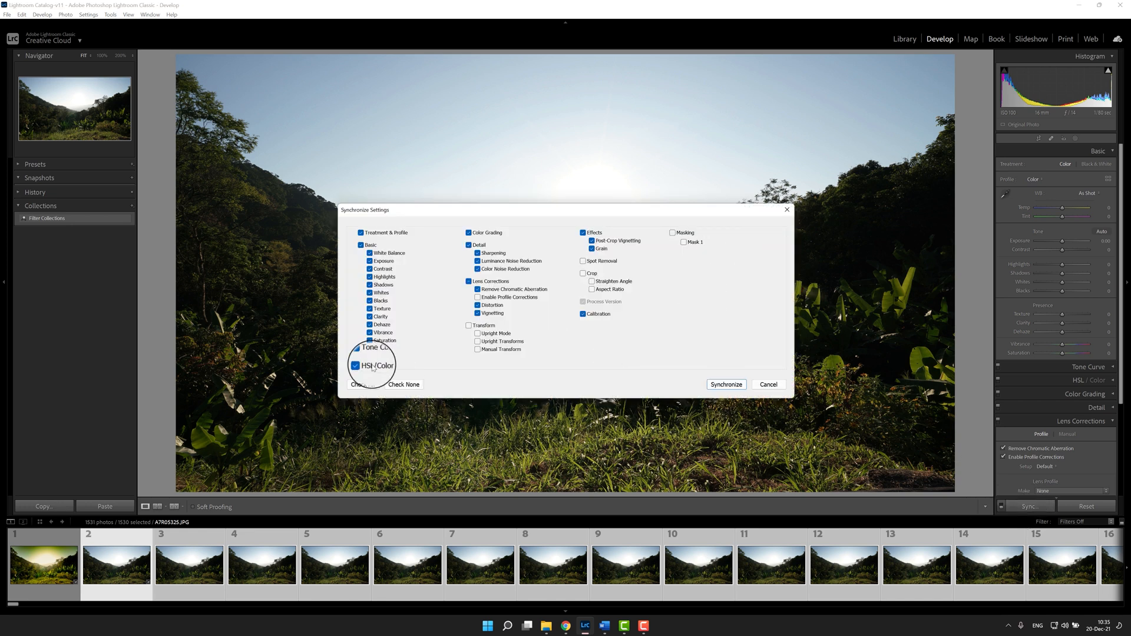
left_click(402, 384)
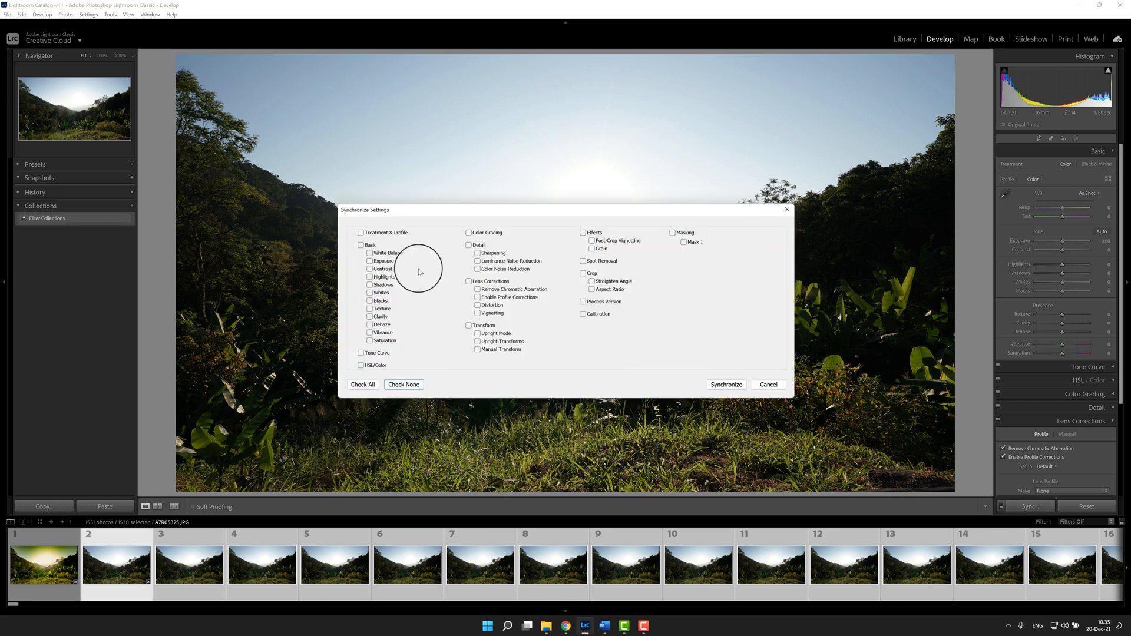
mouse_move(593, 261)
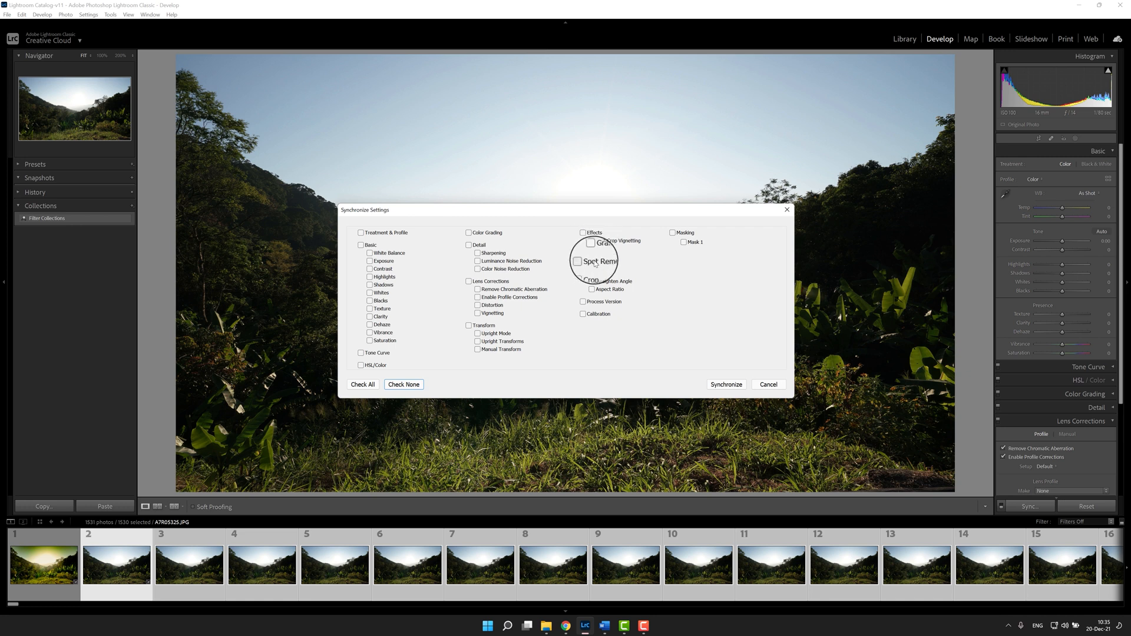
left_click(580, 261)
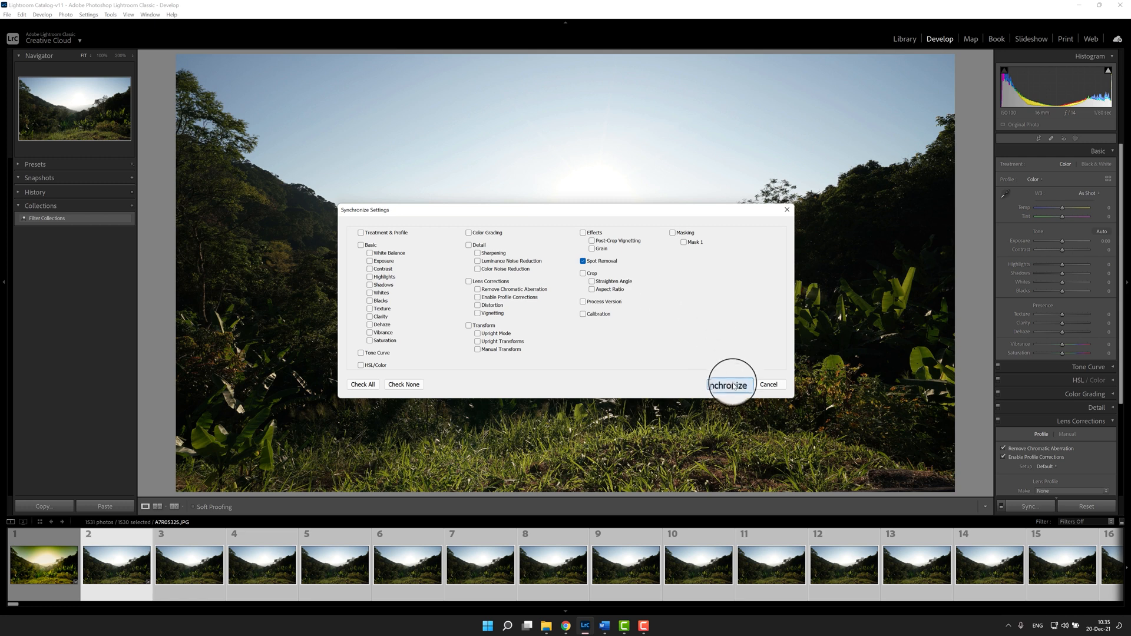
left_click(729, 384)
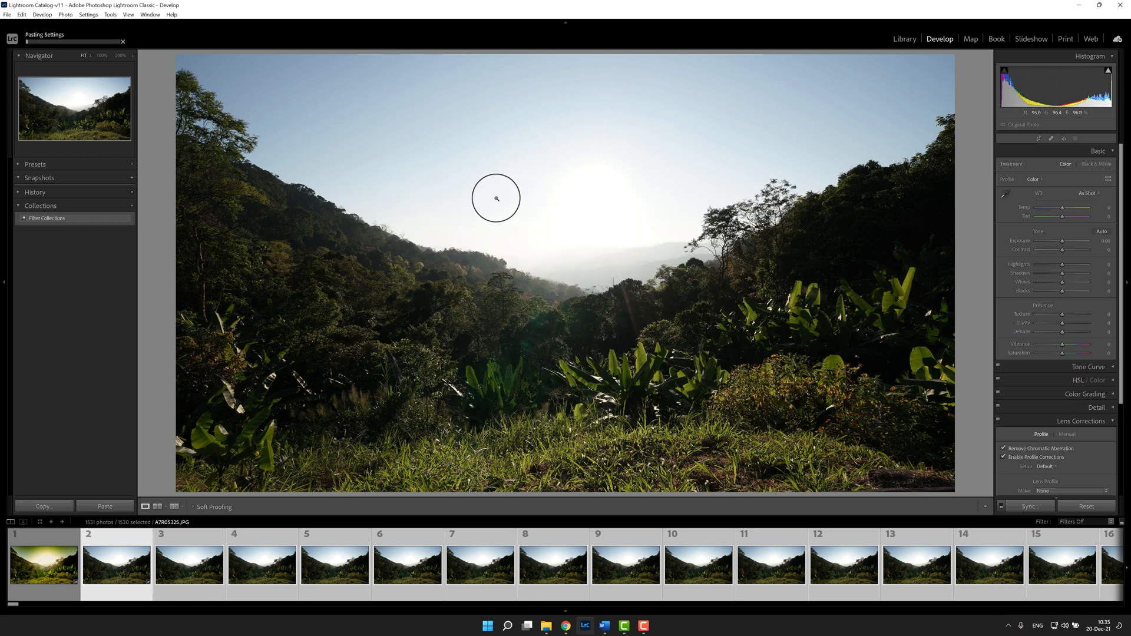
mouse_move(479, 188)
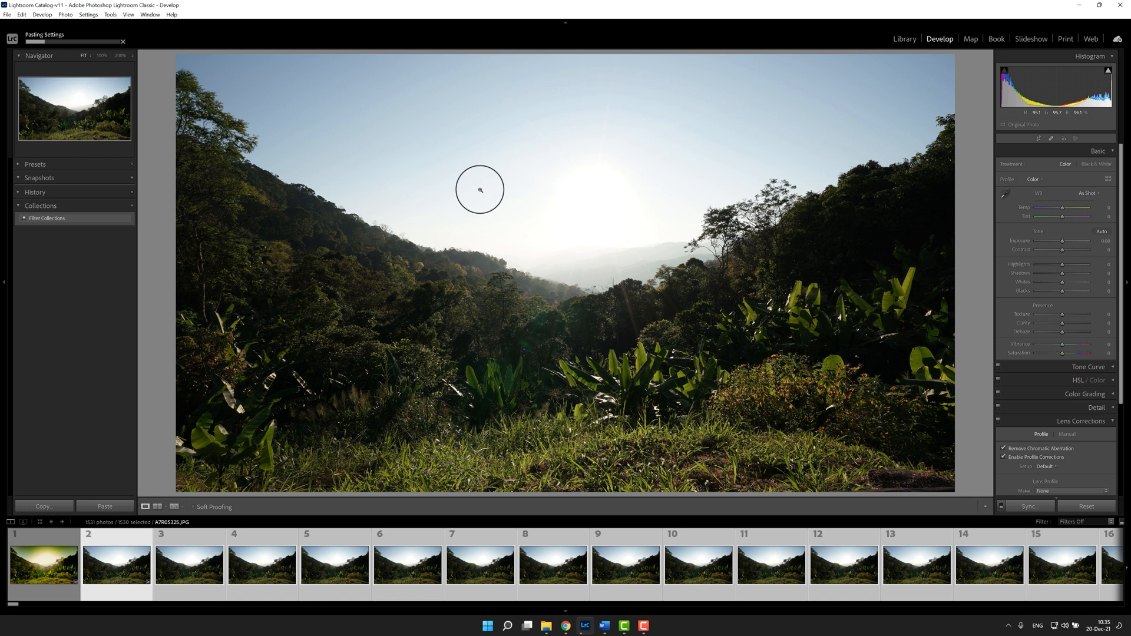
Load the next time-lapse thumbnail in the Develop view for inspection
left_click(188, 565)
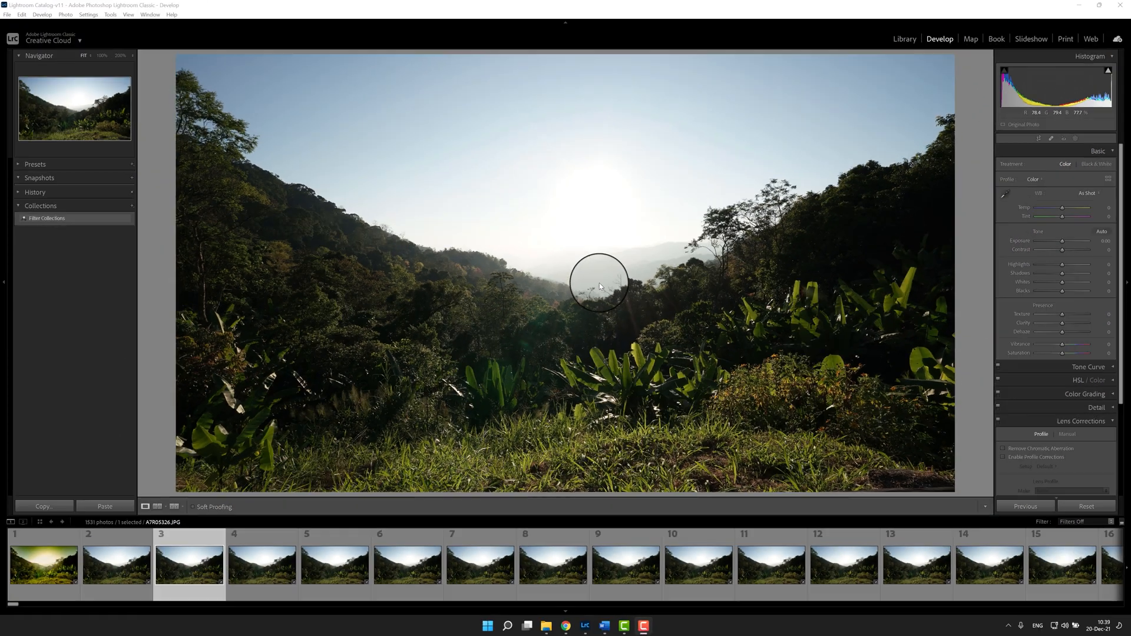
mouse_move(485, 191)
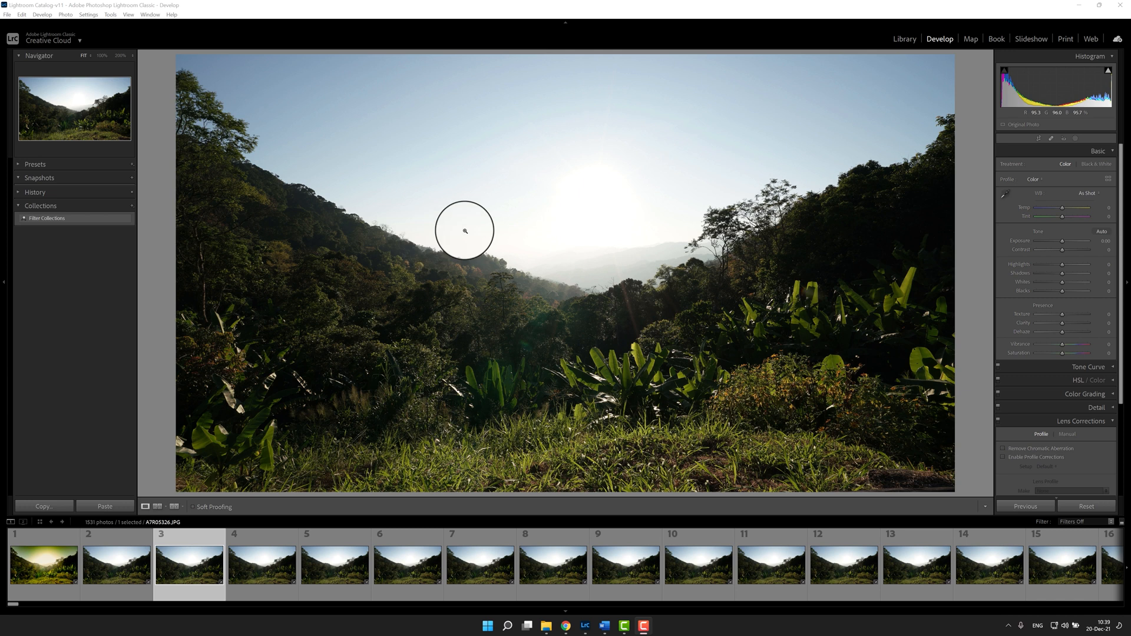
mouse_move(477, 242)
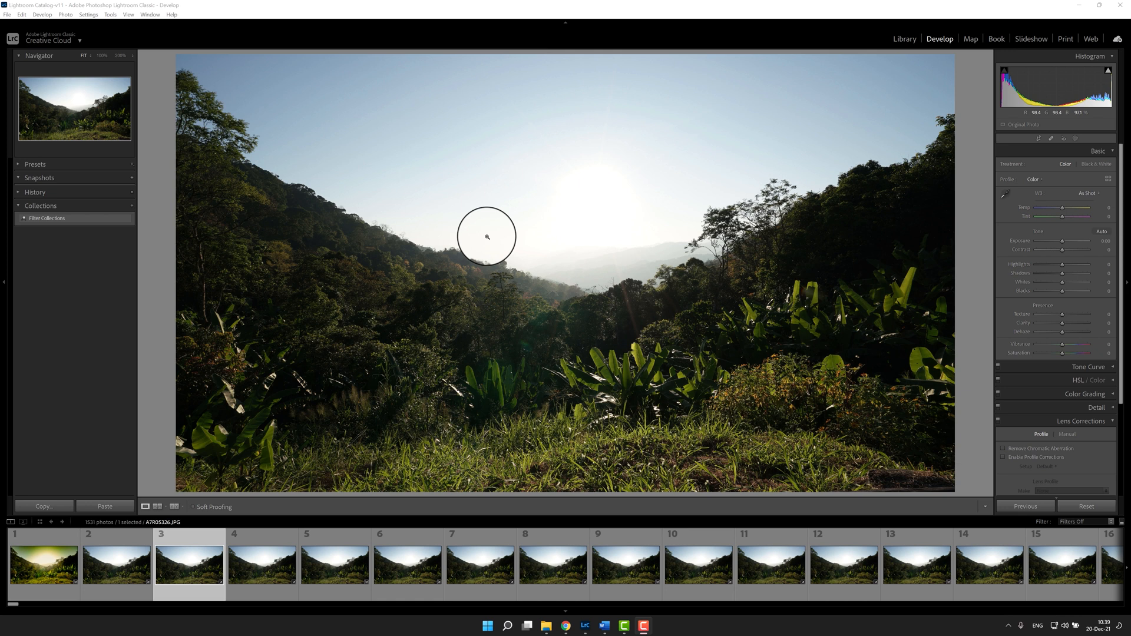
mouse_move(497, 236)
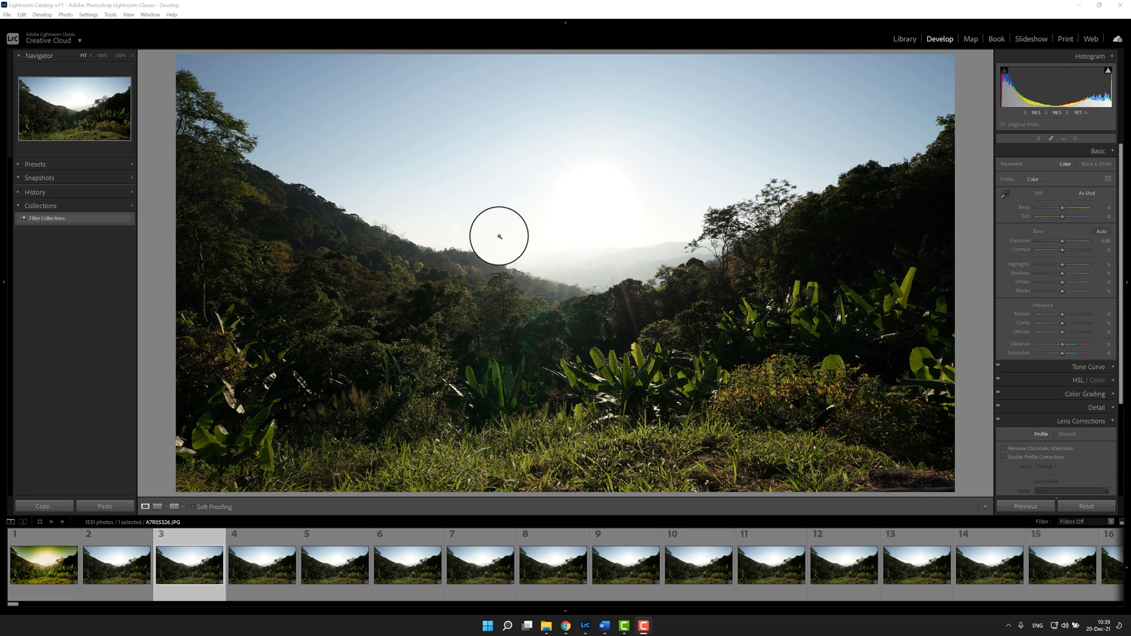
mouse_move(532, 200)
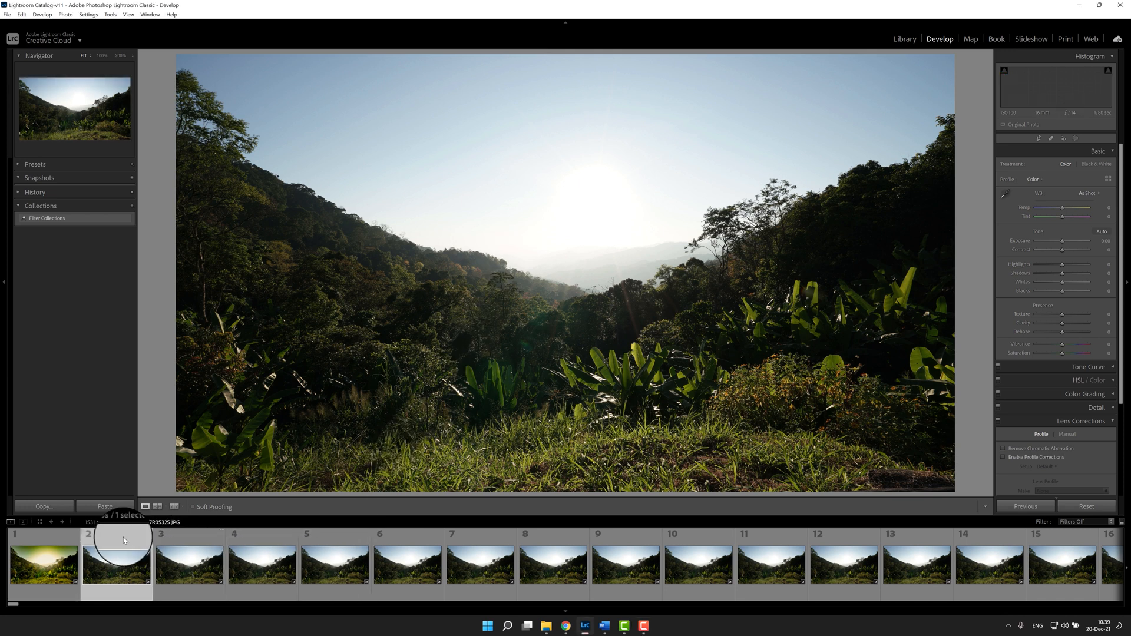
Remove the golden-toned first photo from the catalog, then select the new first frame
left_click(1003, 457)
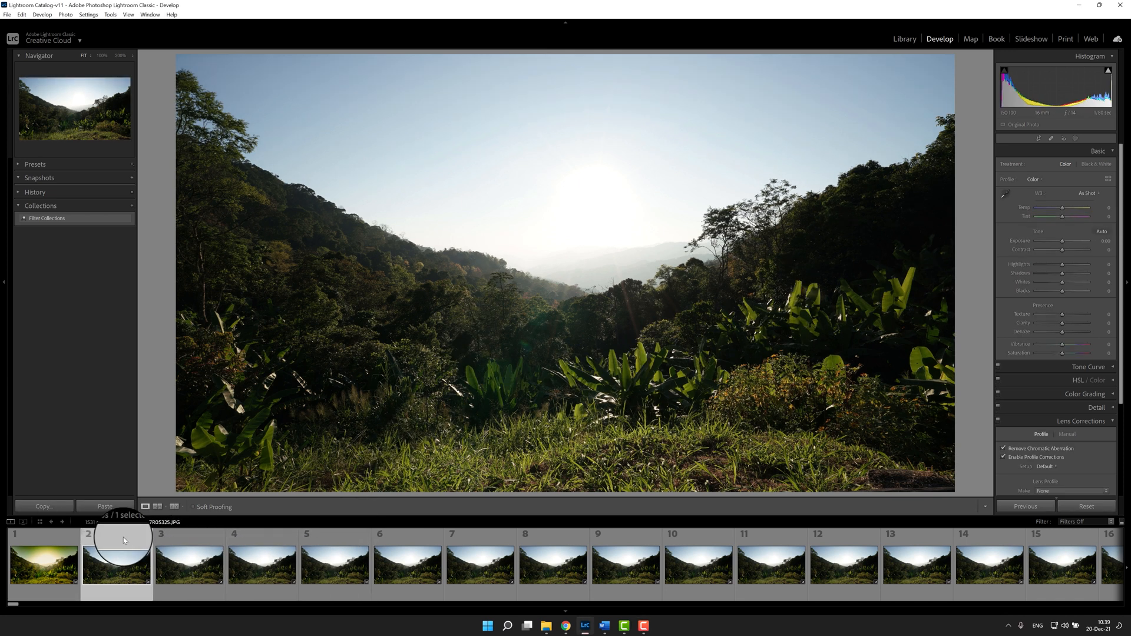
left_click(43, 565)
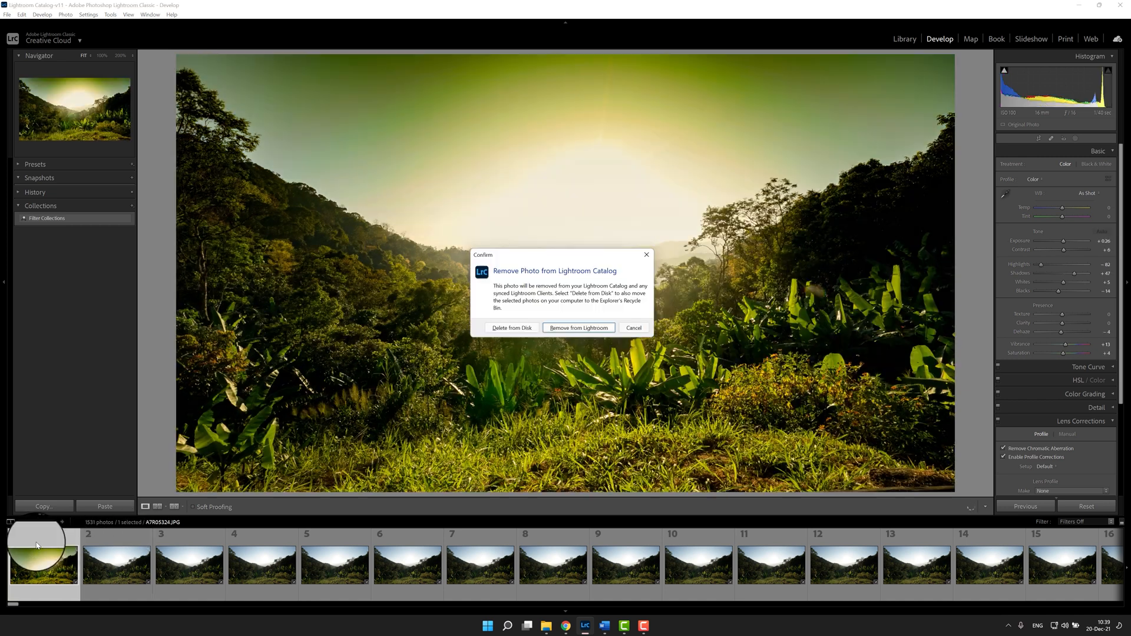
left_click(577, 328)
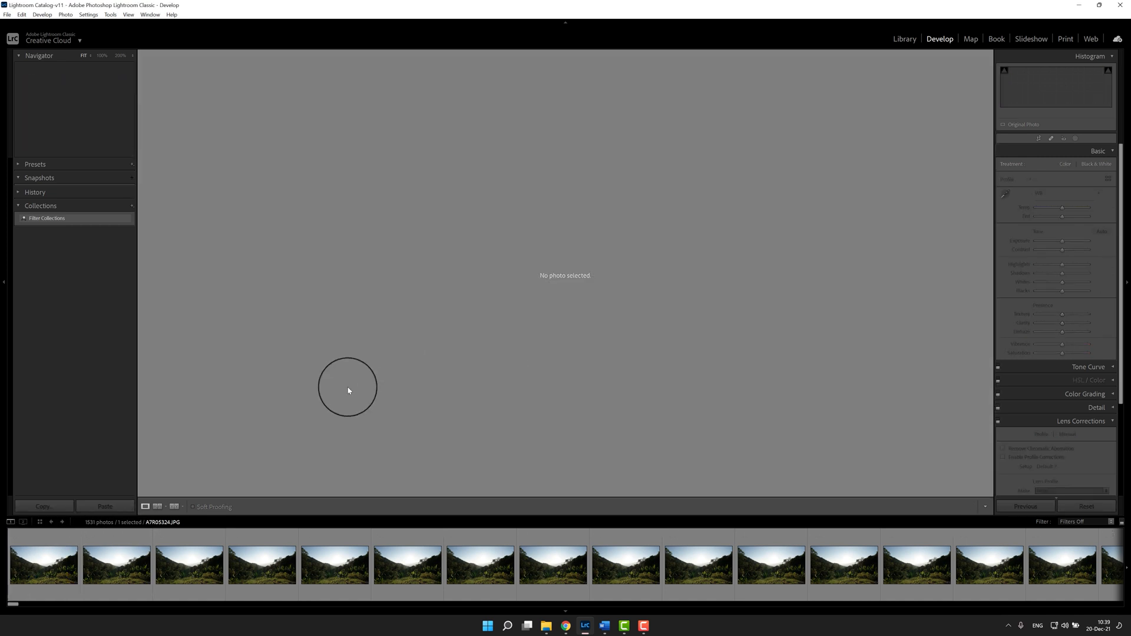
left_click(43, 564)
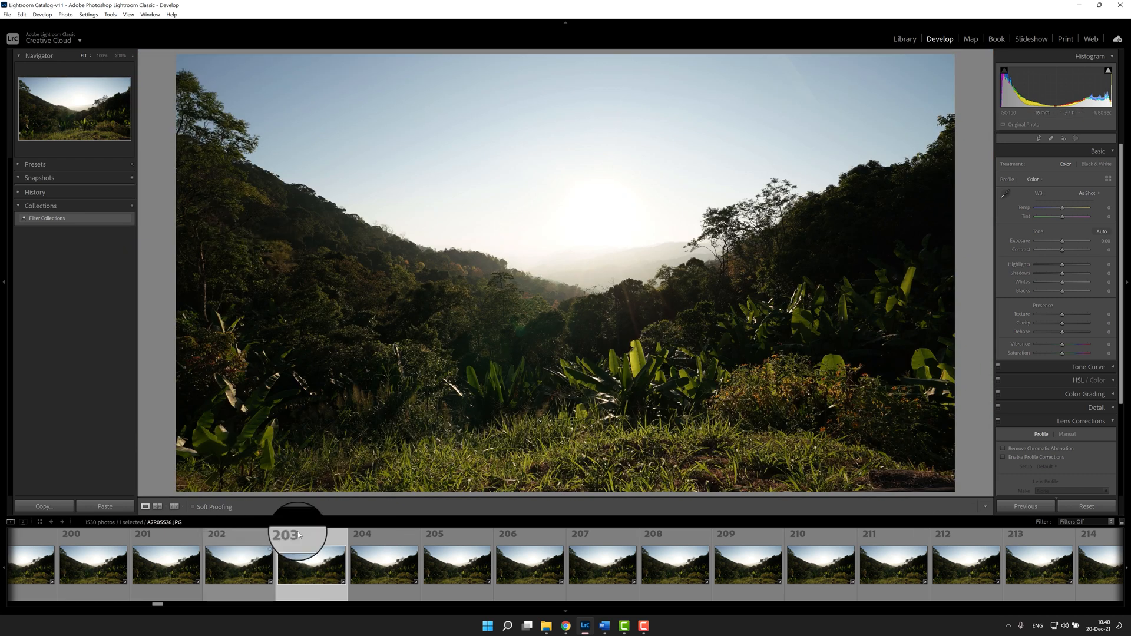
Step through frames 203–205 and beyond, then enable Spot Removal with Visualize Spots
left_click(310, 564)
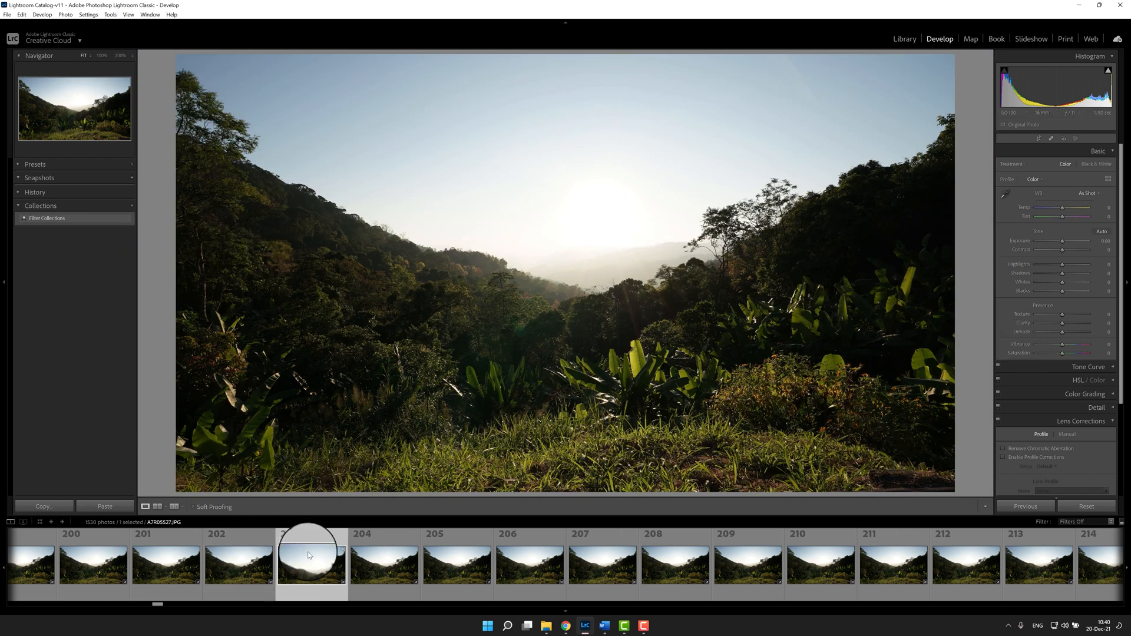
left_click(456, 565)
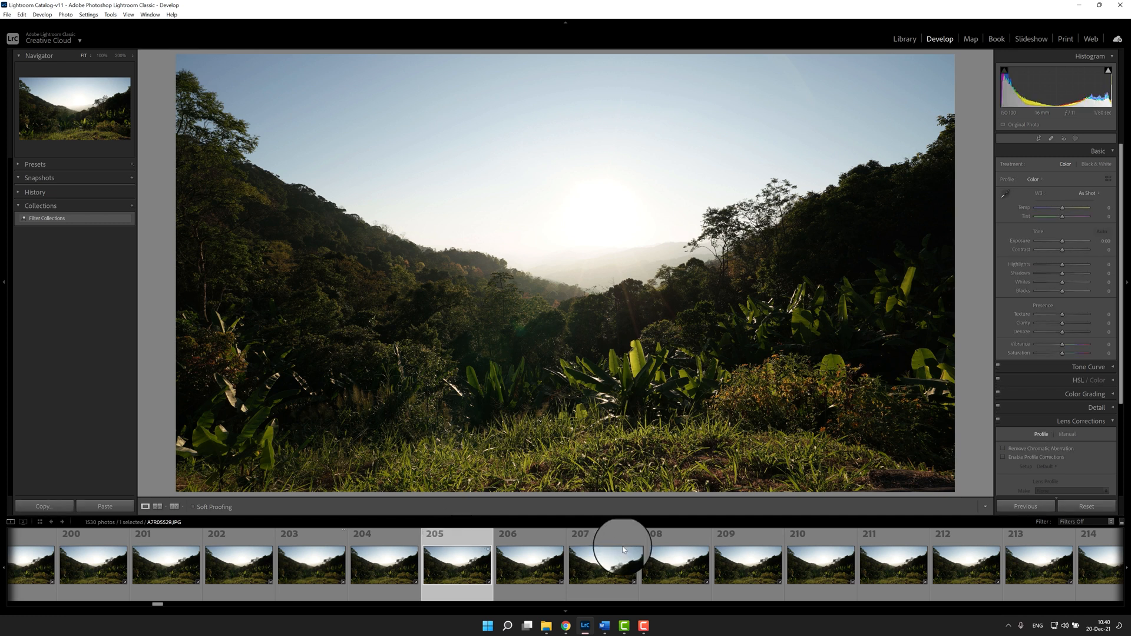
left_click(604, 564)
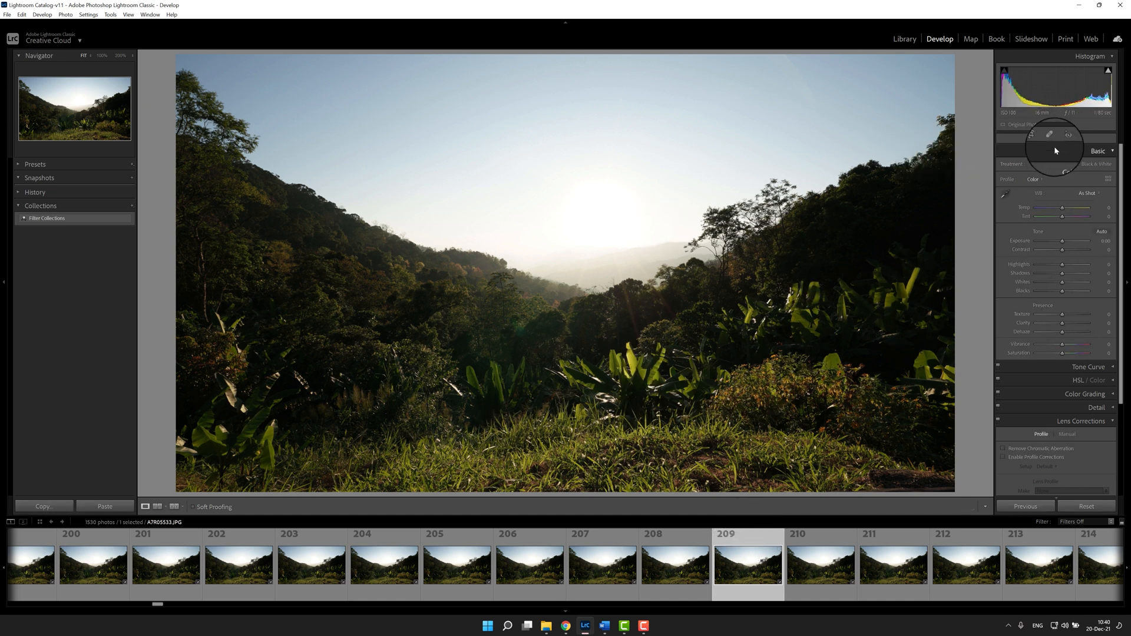
left_click(1070, 136)
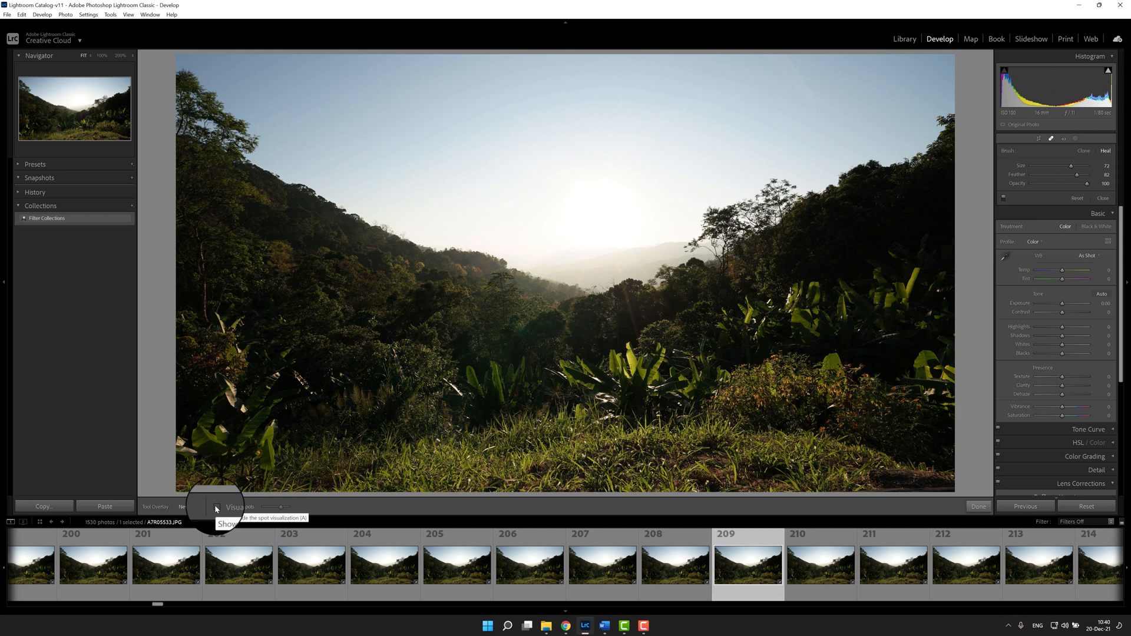
left_click(216, 507)
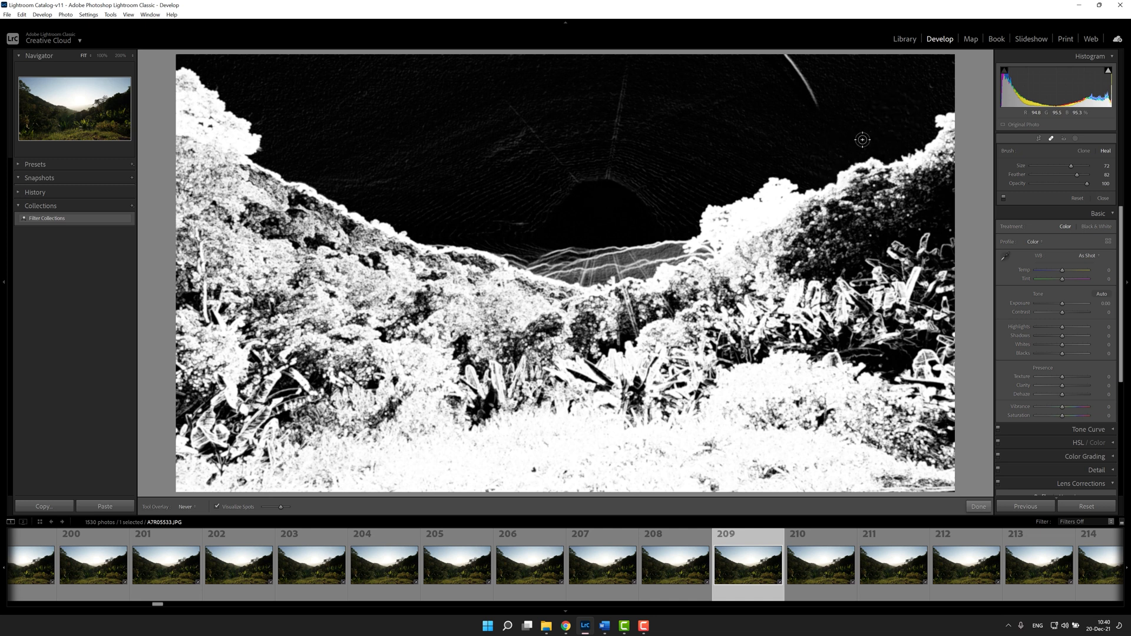
Check frames 203, 208, 210 and neighbours in the black-and-white spot view
left_click(311, 564)
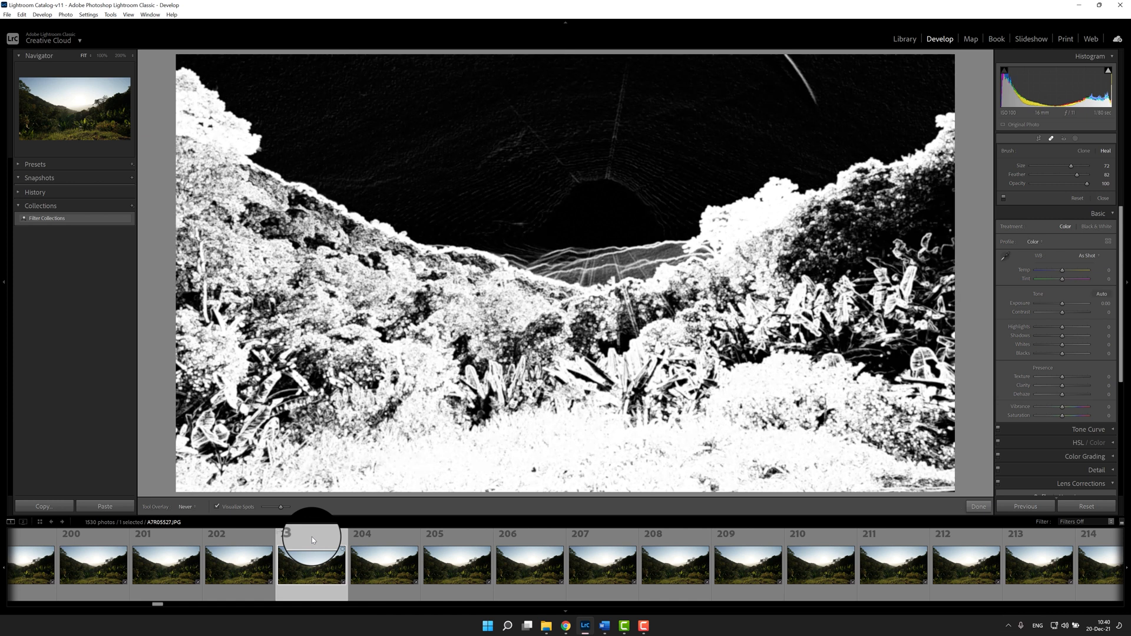
mouse_move(374, 103)
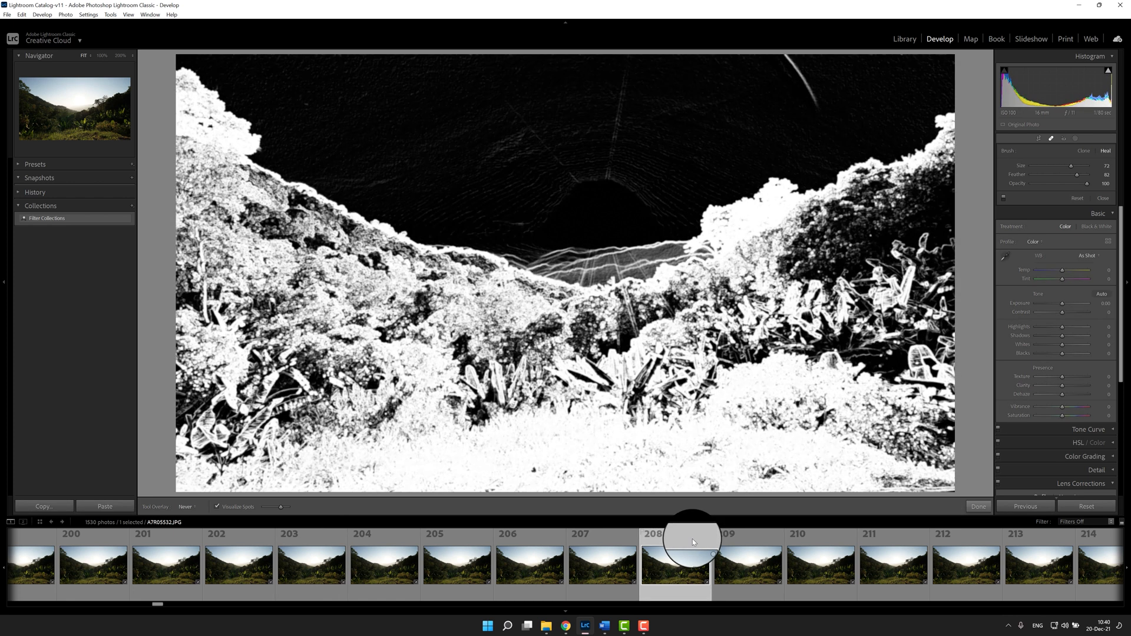
left_click(820, 565)
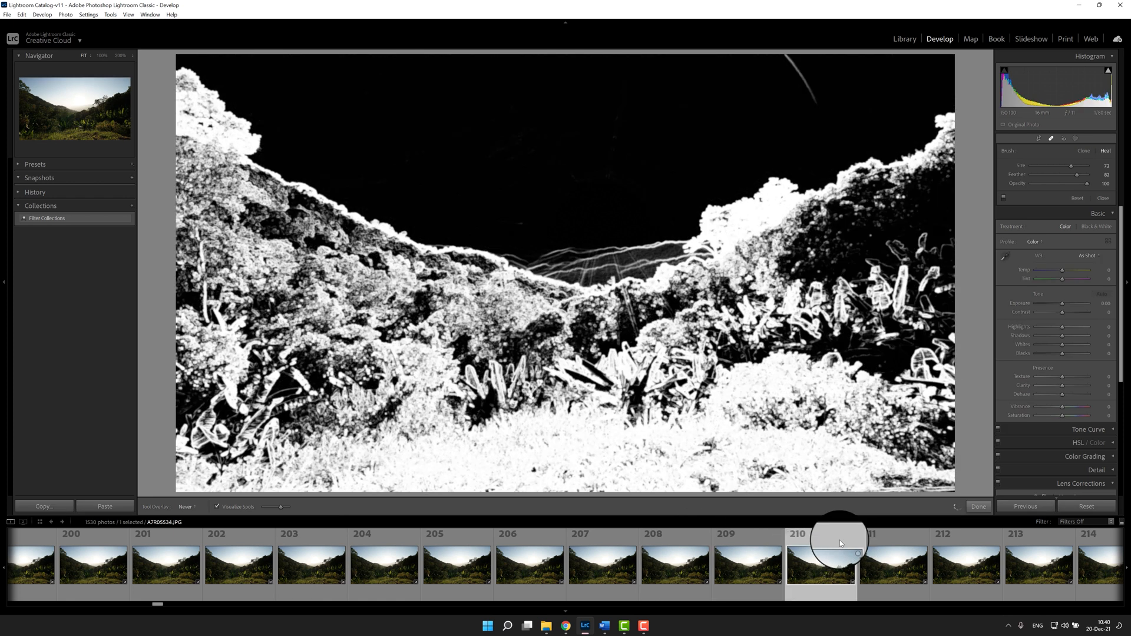
left_click(895, 563)
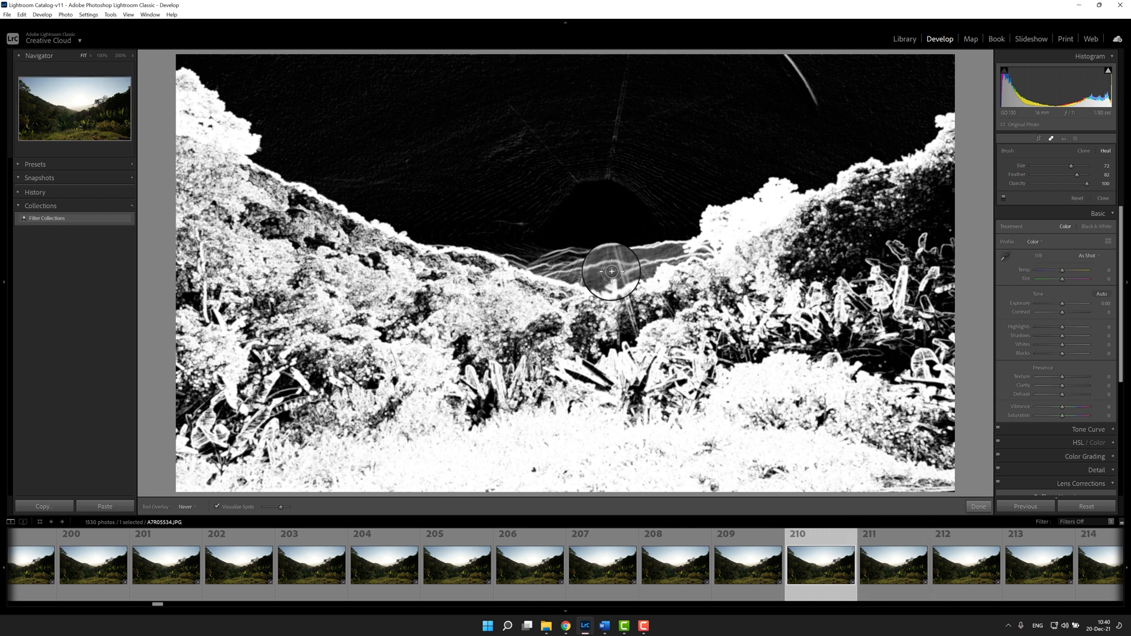
left_click(893, 563)
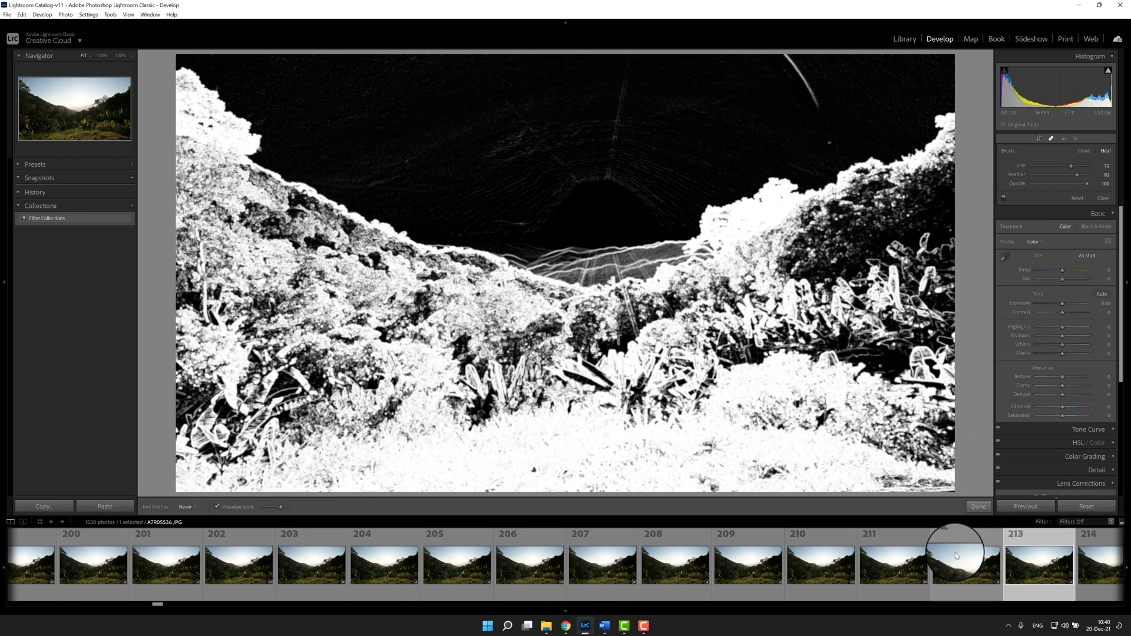
Scroll further along and check frames 297 and 296 in spot view
scroll("right", 3)
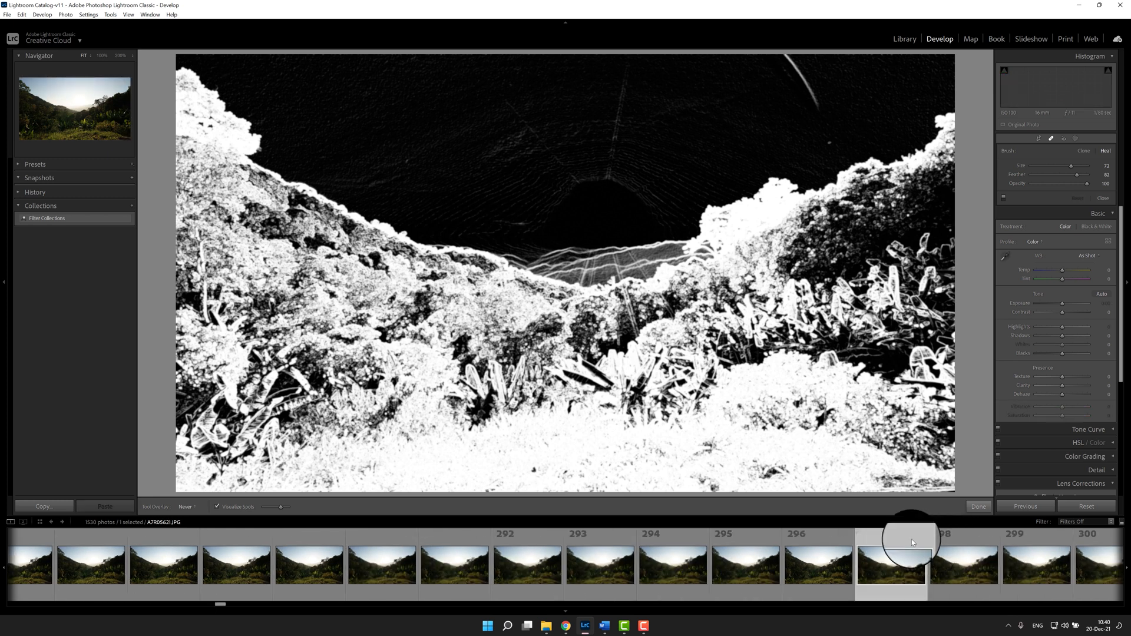
left_click(542, 220)
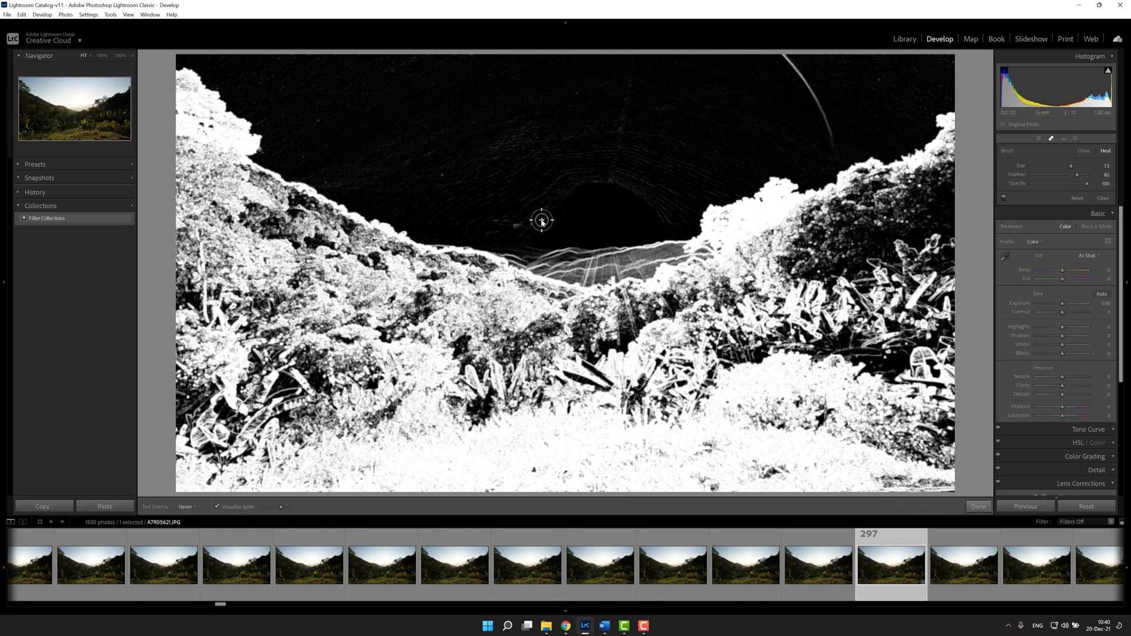
mouse_move(558, 186)
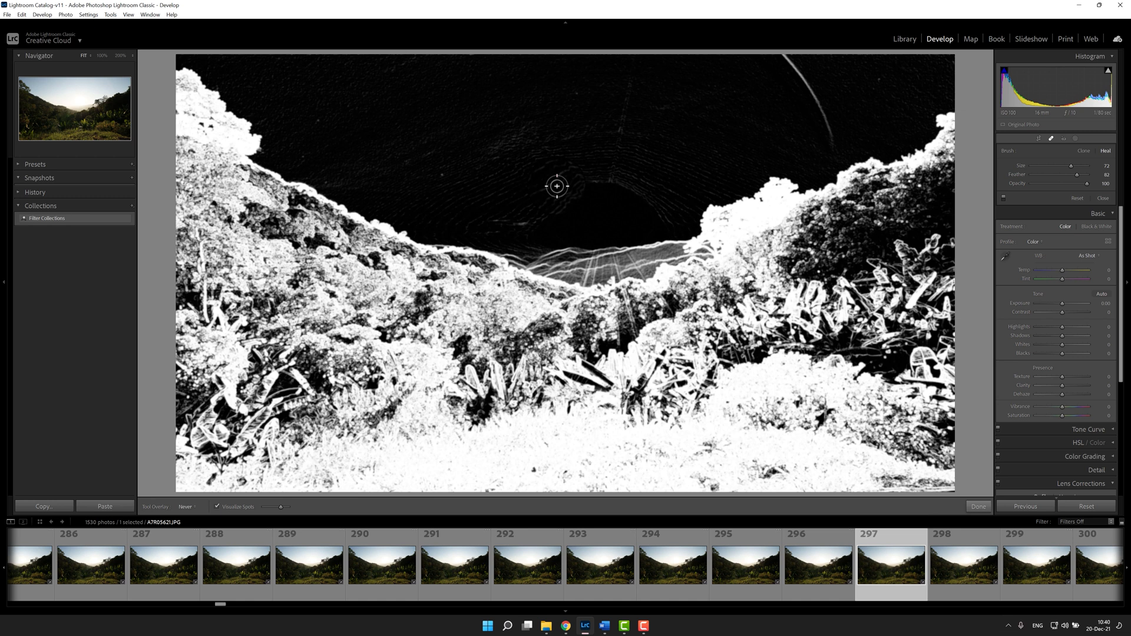
mouse_move(615, 205)
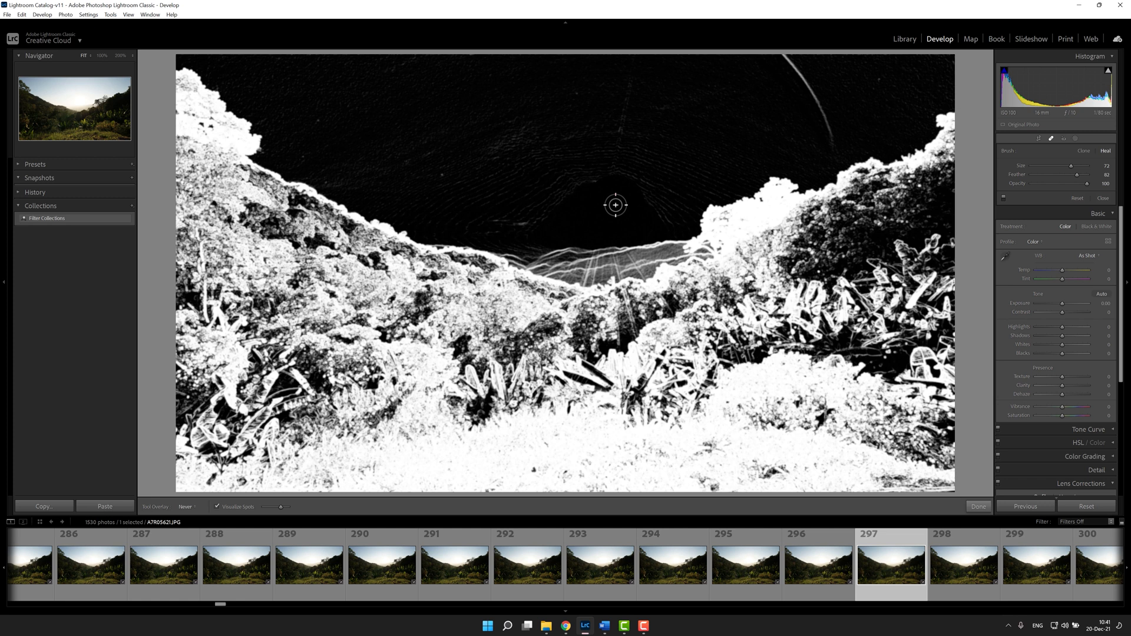
mouse_move(622, 194)
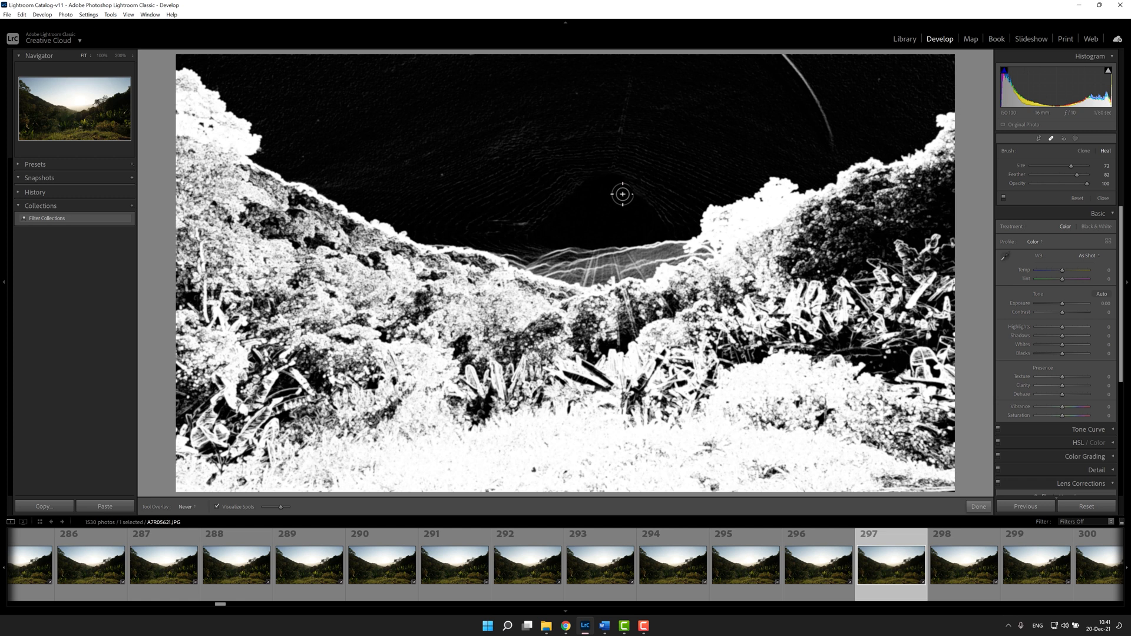
mouse_move(540, 226)
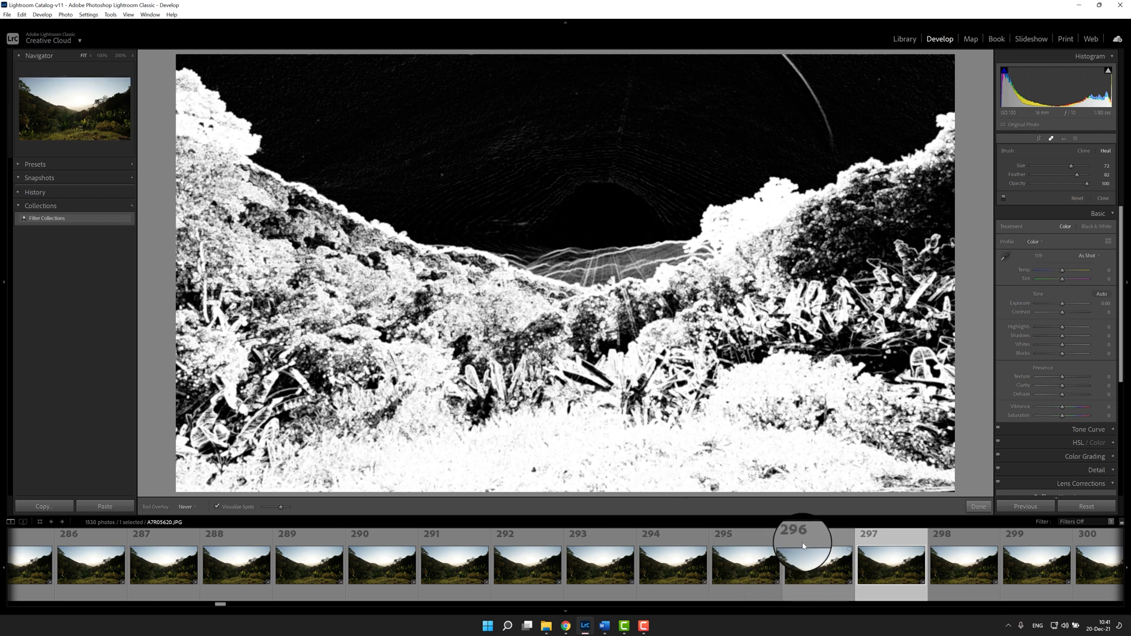
left_click(872, 563)
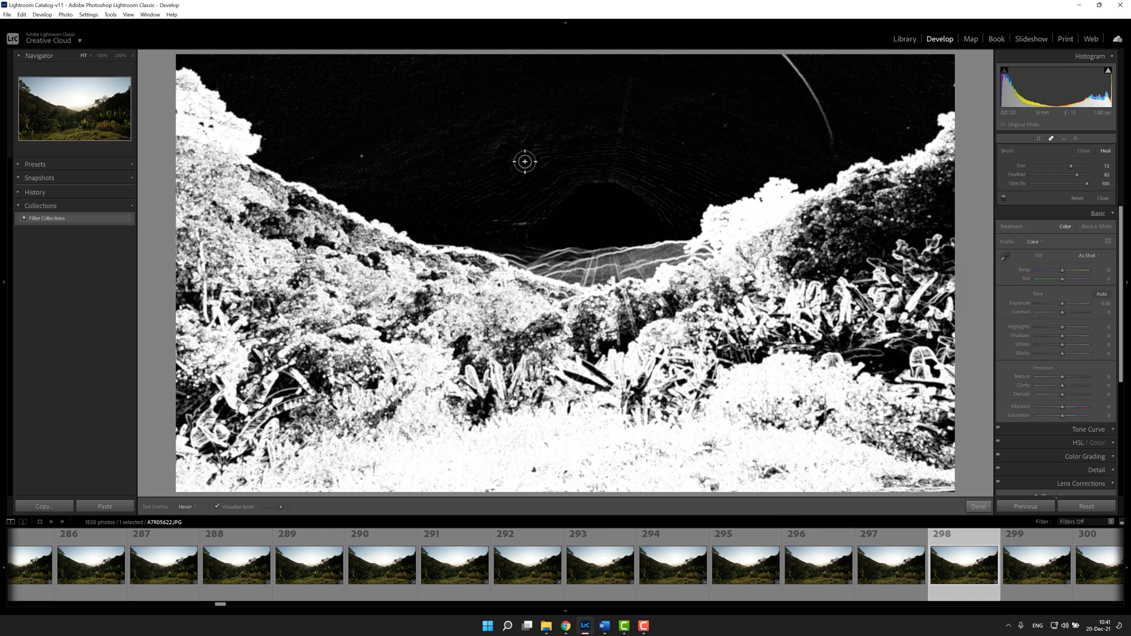
mouse_move(687, 178)
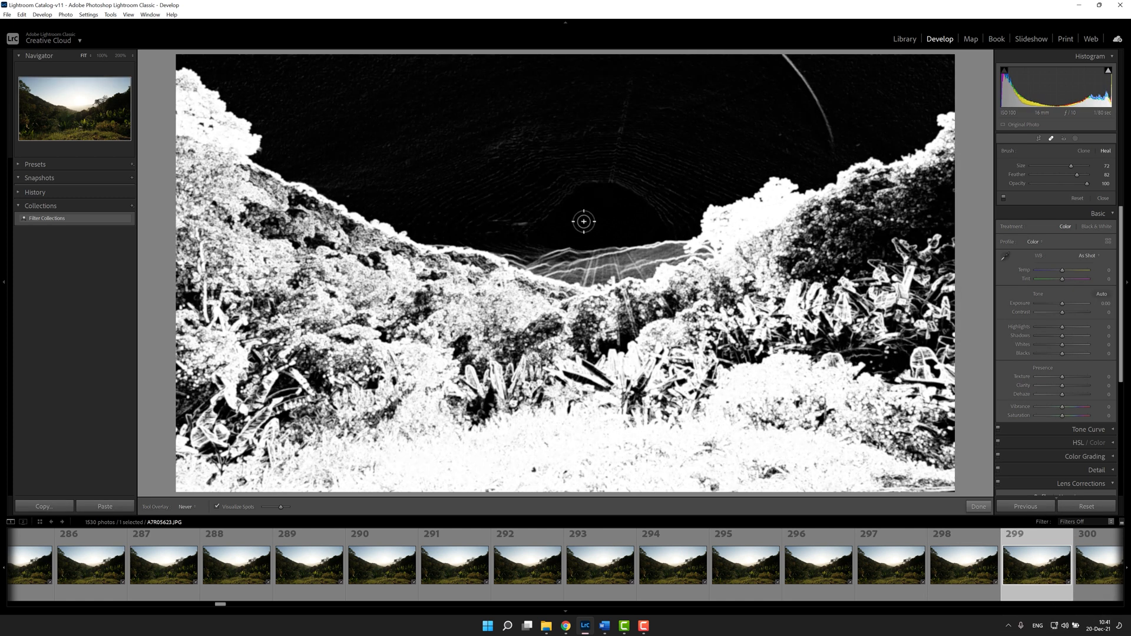
mouse_move(631, 233)
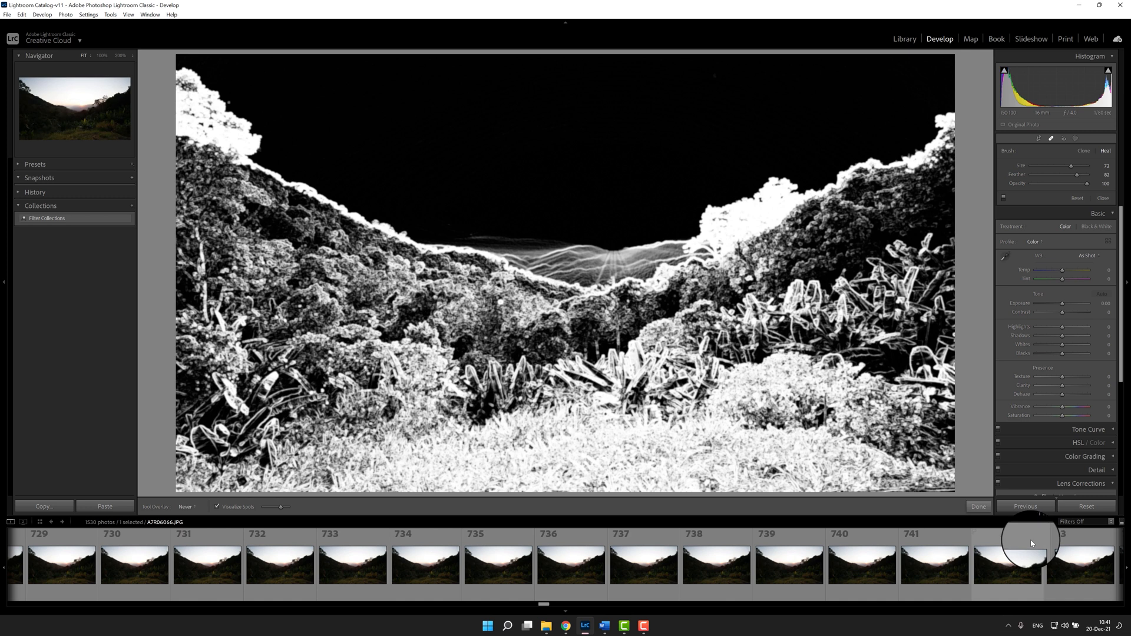
Check frame 742, then scroll to the night frames and show frame 1249 in spot view
left_click(1005, 564)
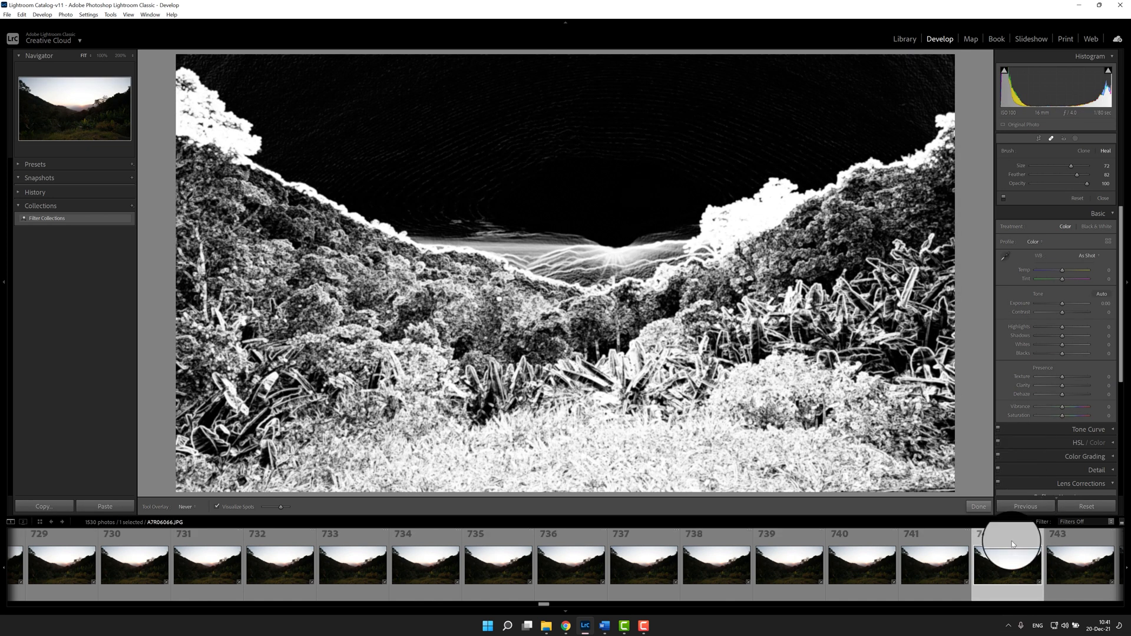
scroll("right", 3)
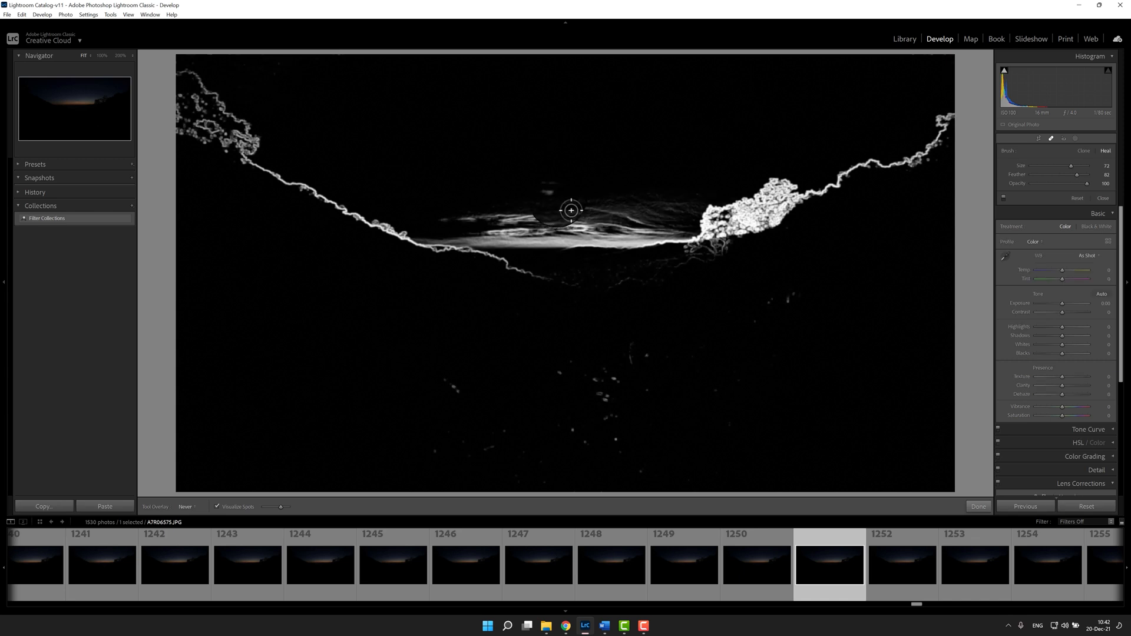
left_click(683, 563)
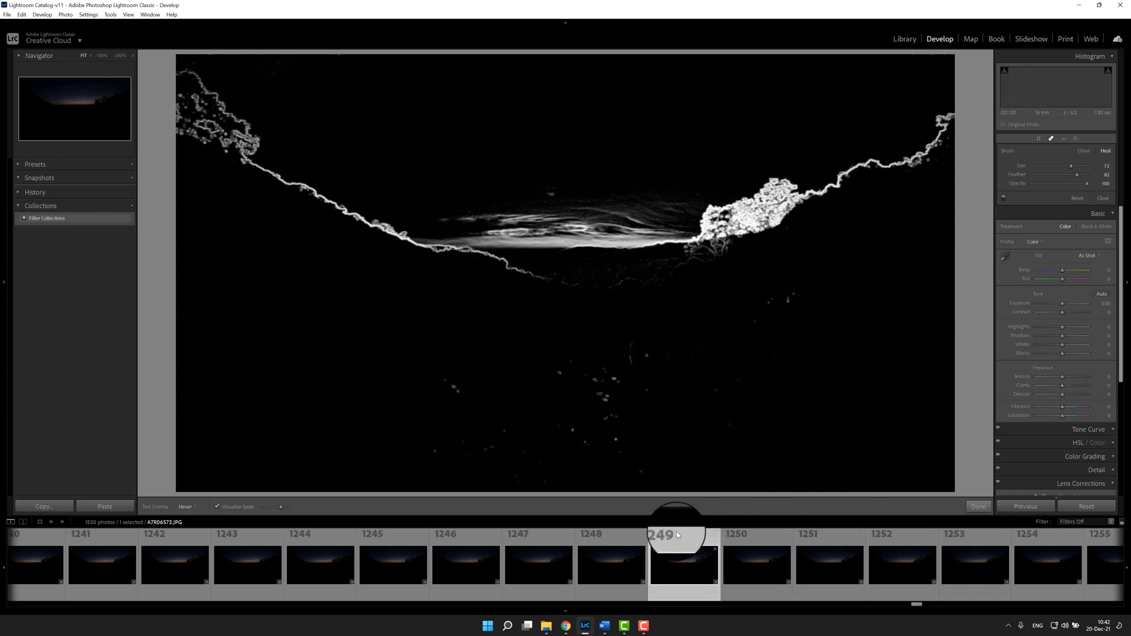